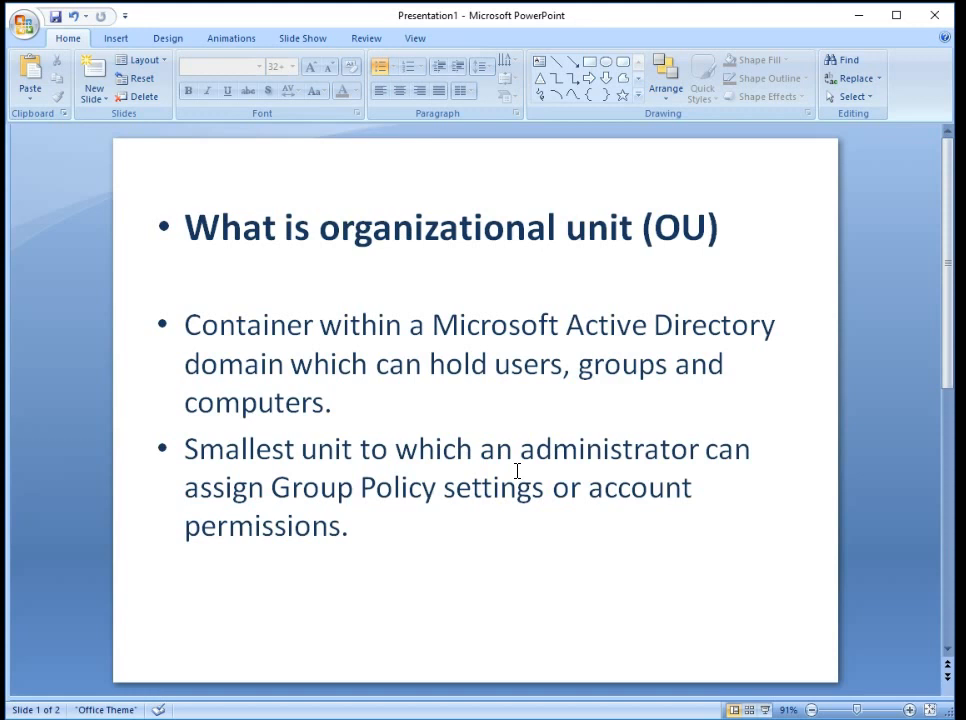
mouse_move(510, 468)
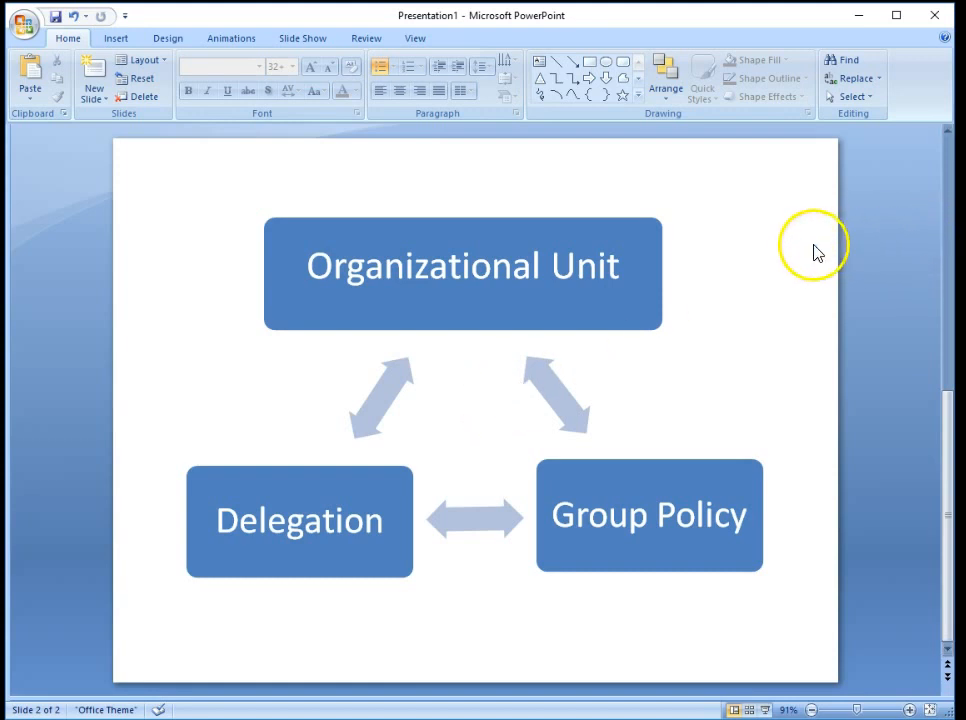
Switch from the slides to the server session and sign in
key("Win+l")
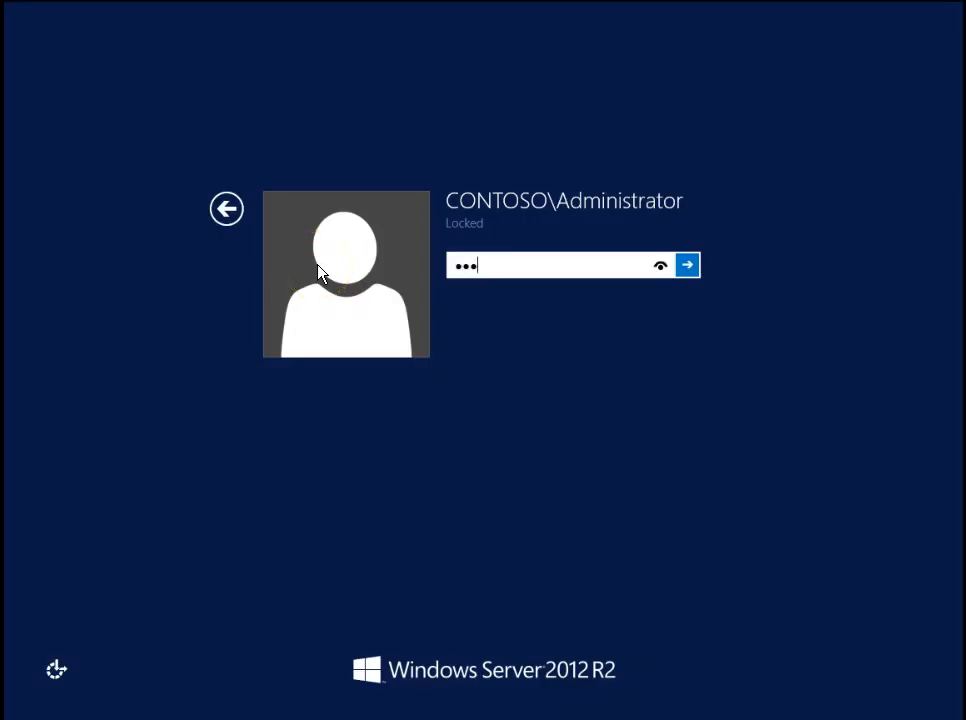
left_click(688, 264)
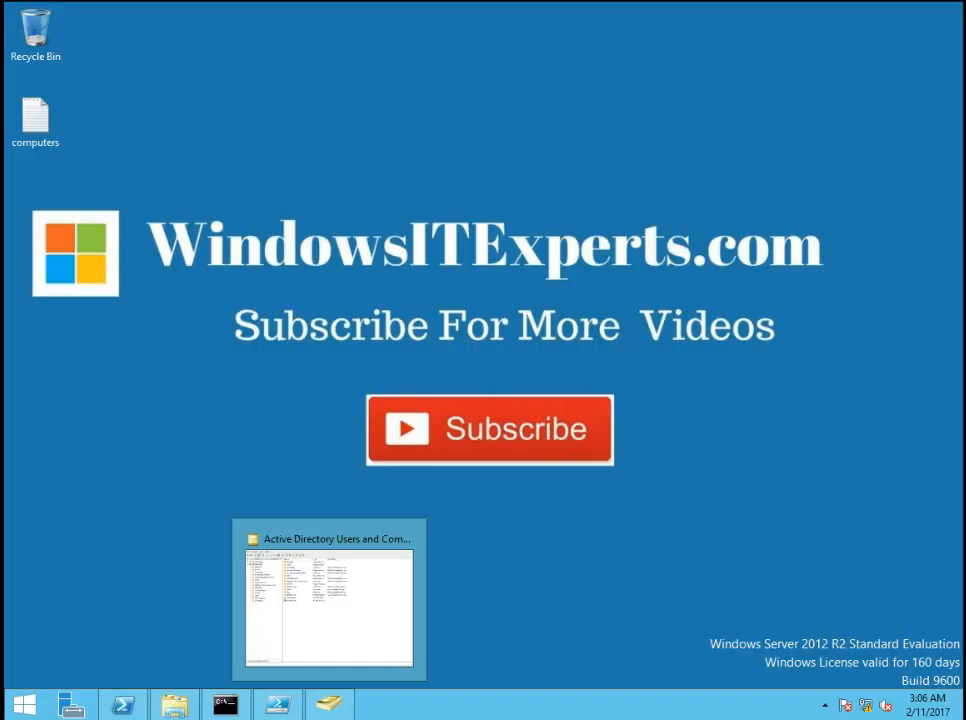
mouse_move(160, 350)
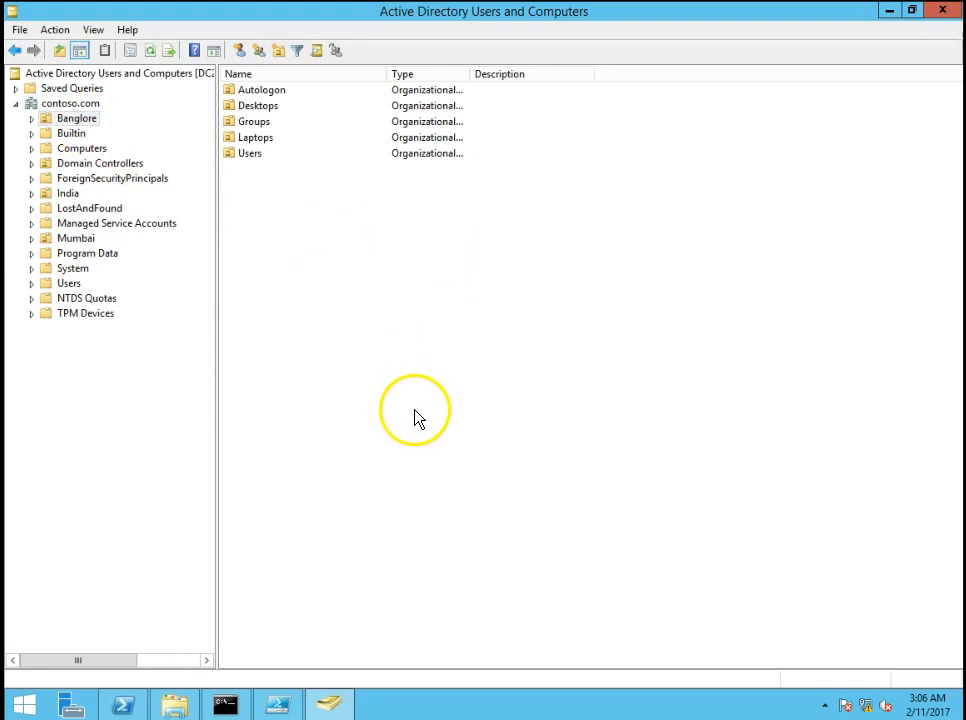
Expand India and browse Pune's child units, selecting Desktops and Users
left_click(68, 192)
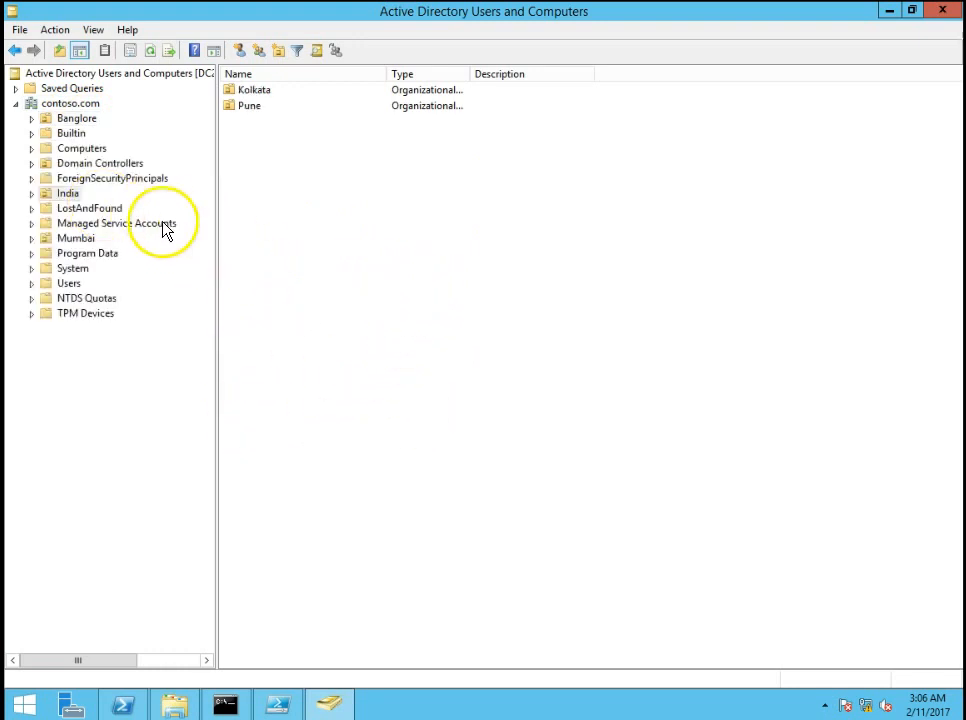
left_click(32, 192)
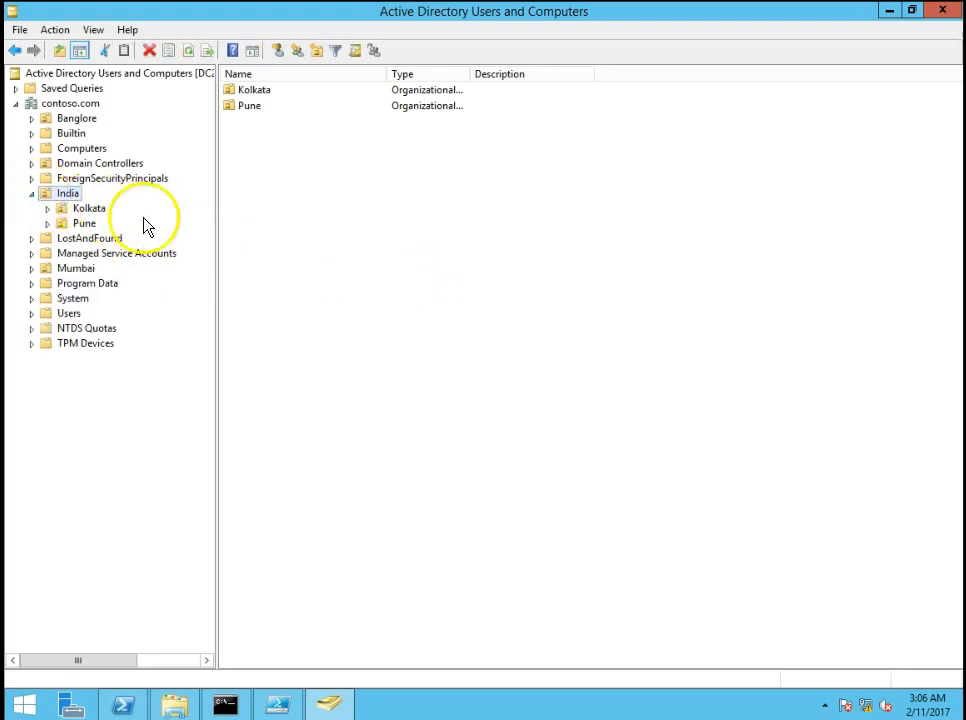
left_click(84, 222)
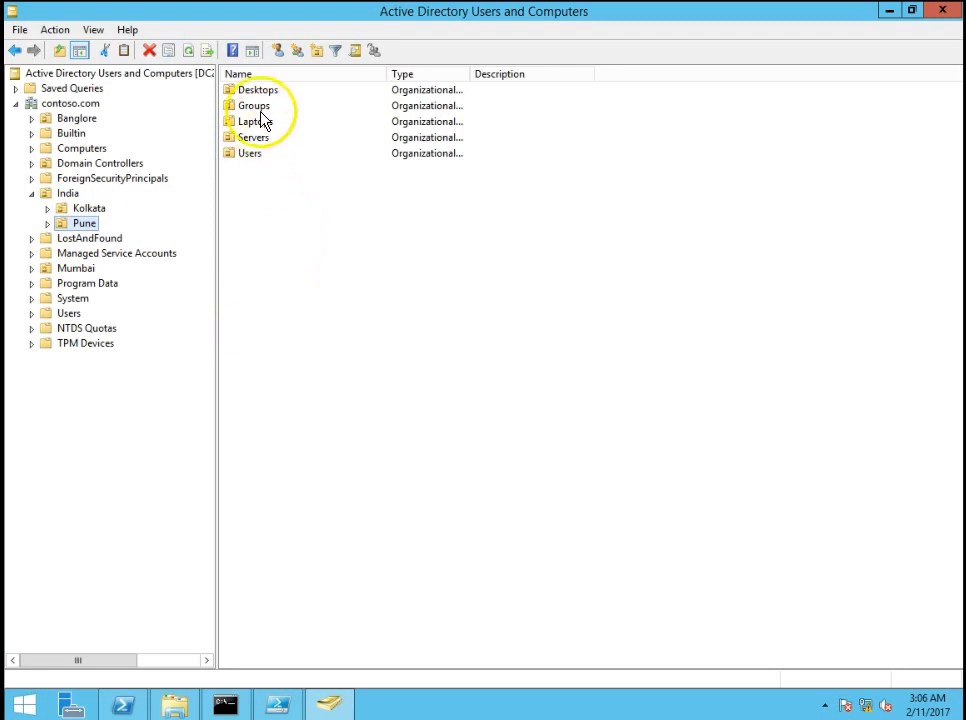
left_click(260, 88)
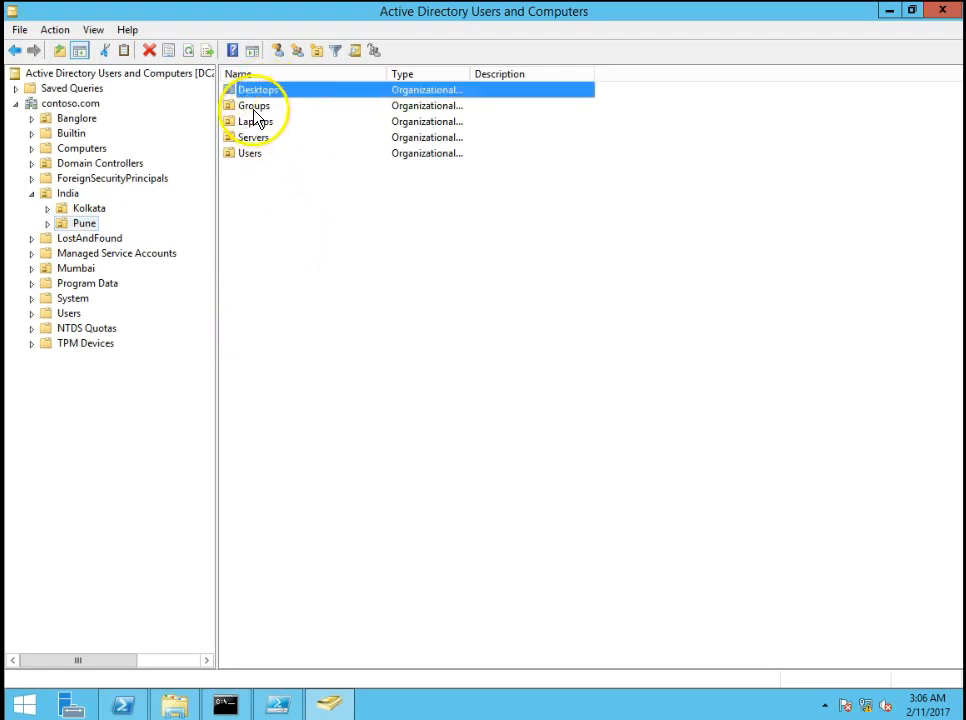
left_click(252, 136)
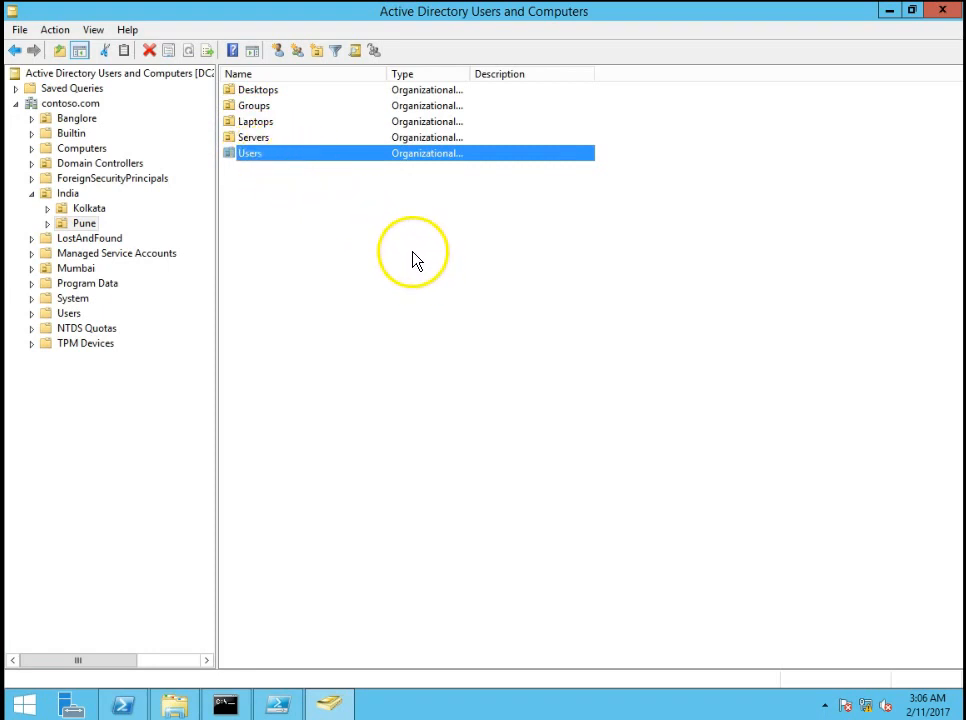
mouse_move(540, 316)
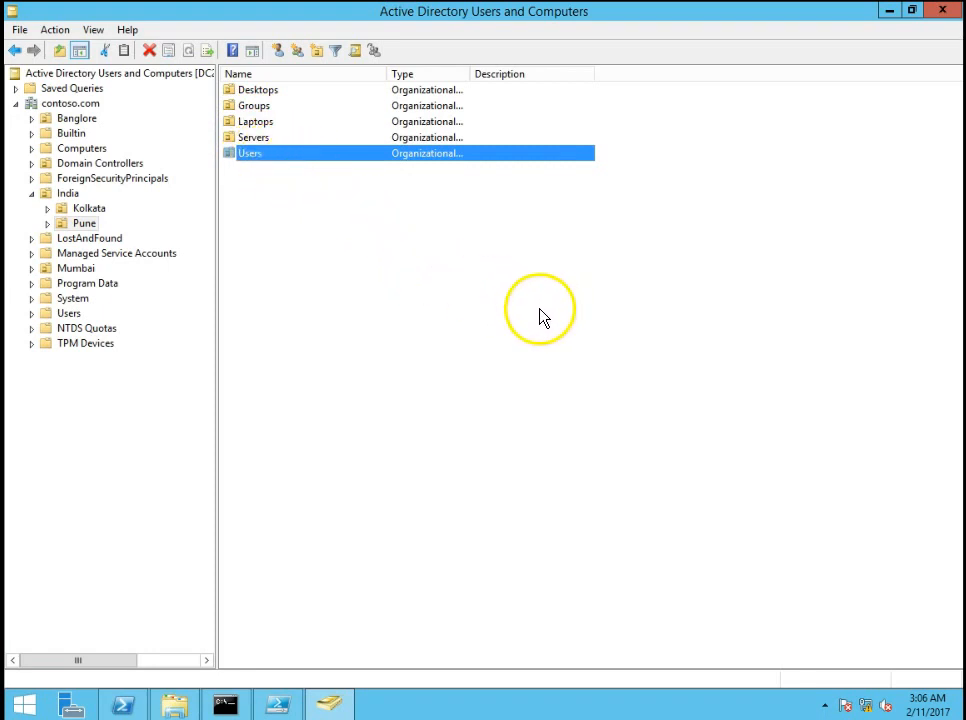
Create a new organizational unit named Australia directly under contoso.com
right_click(70, 104)
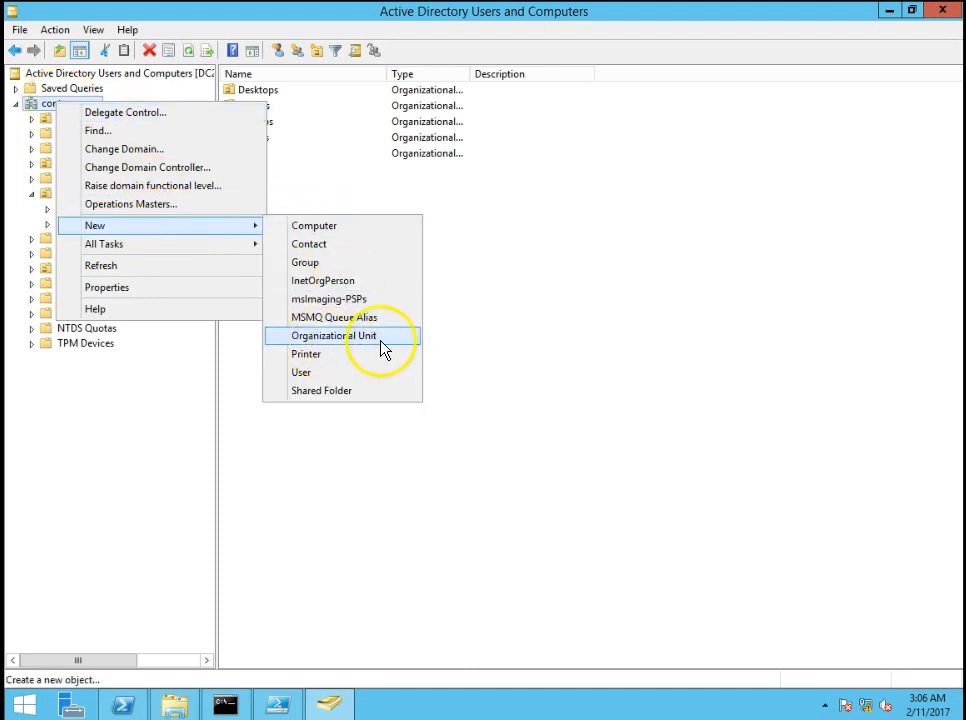
left_click(332, 336)
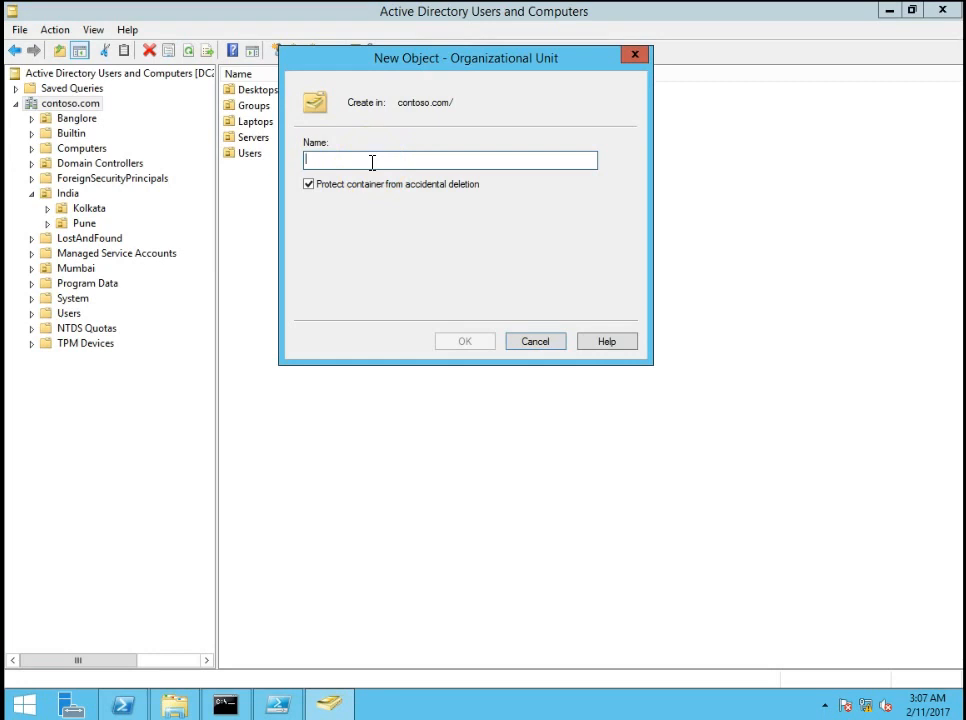
type("Austra")
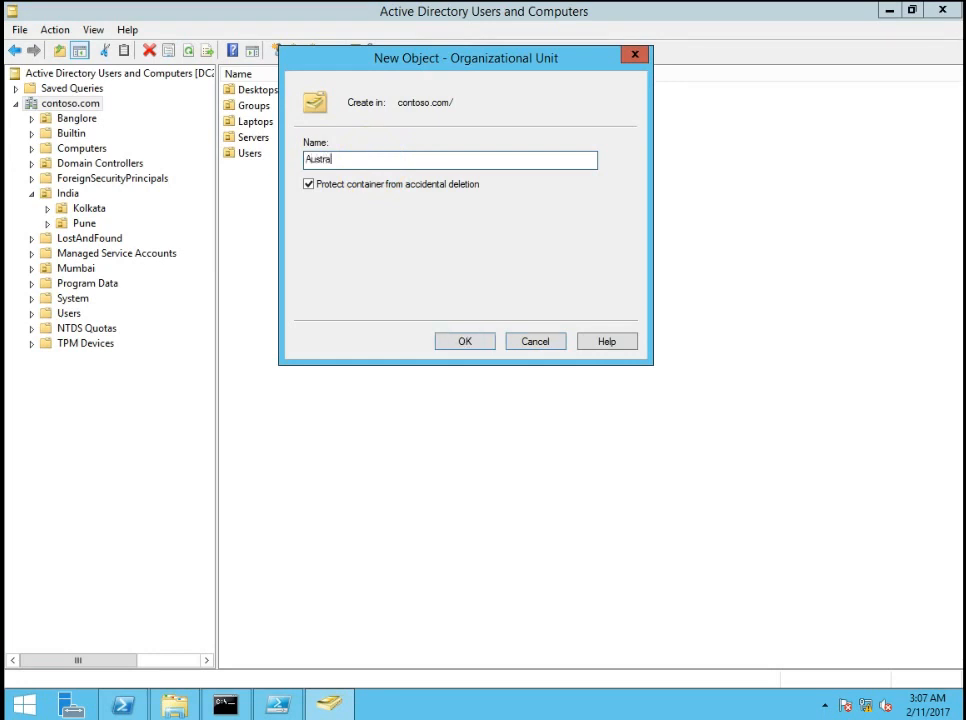
type("lia")
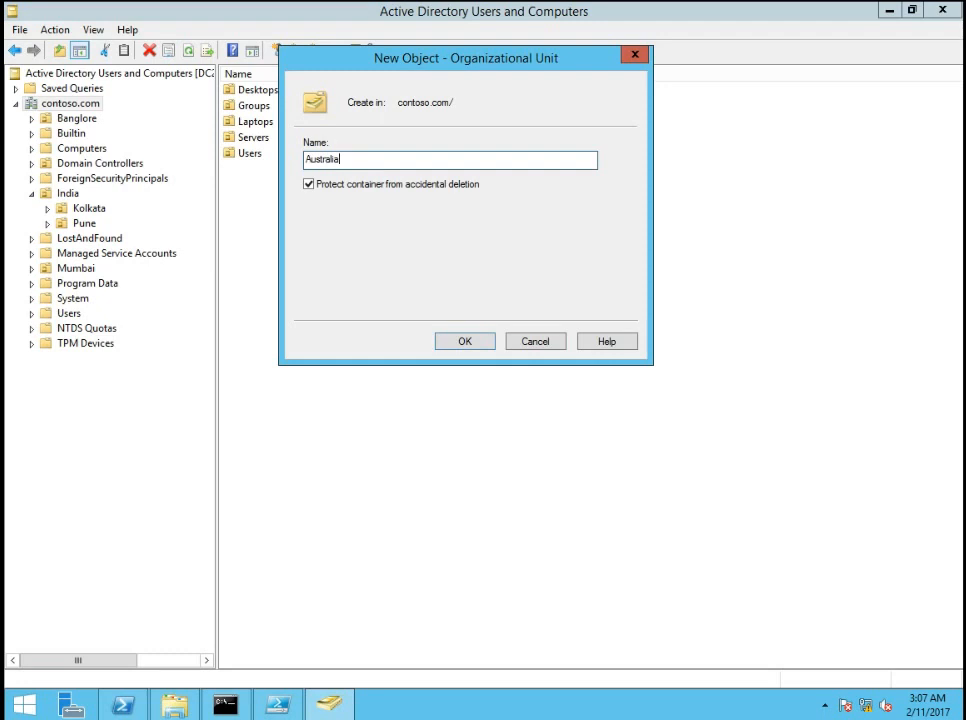
left_click(464, 340)
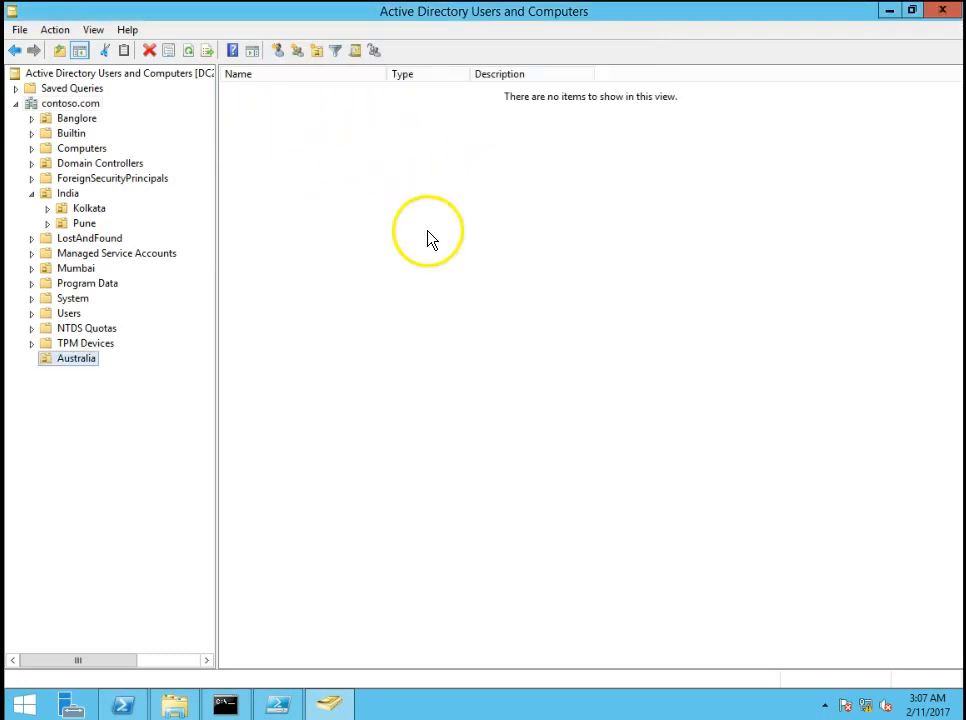
Create a Sydney organizational unit inside Australia
right_click(76, 358)
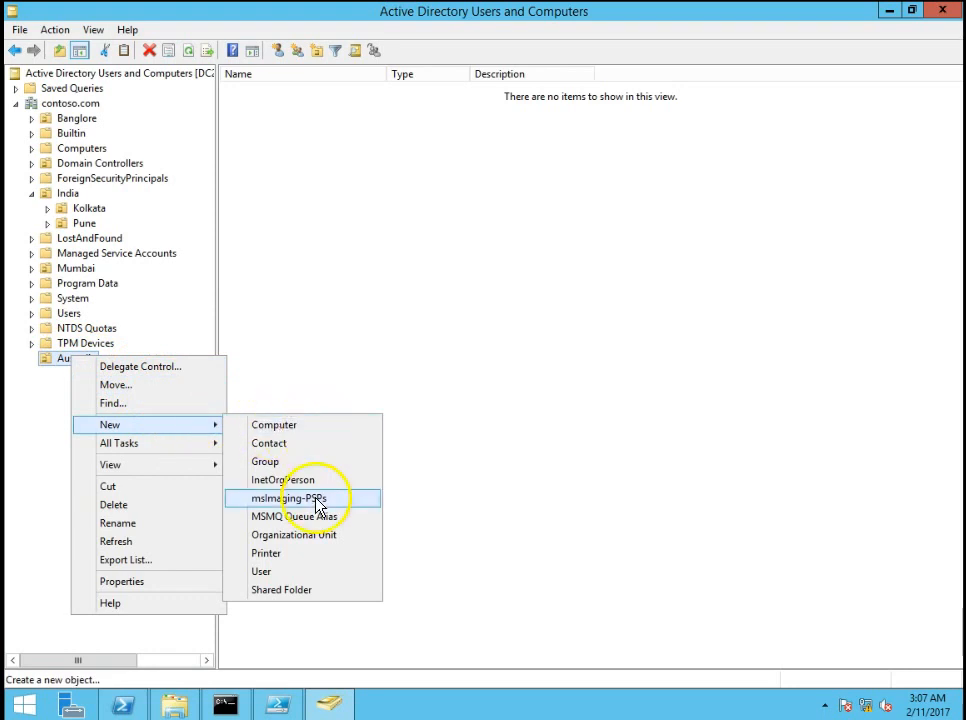
left_click(294, 534)
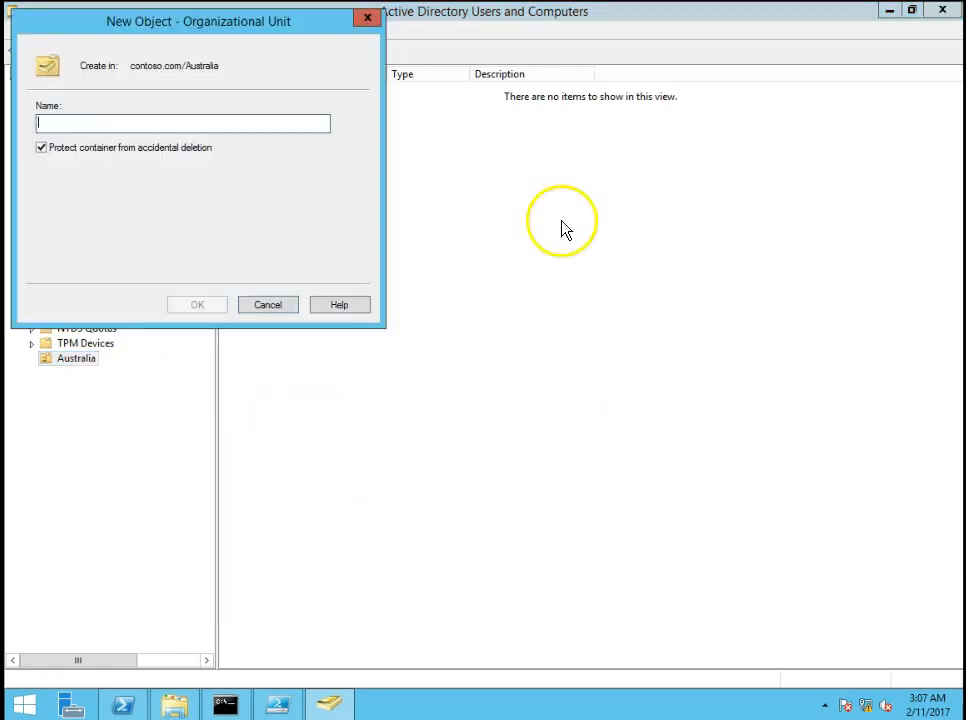
type("Sydney")
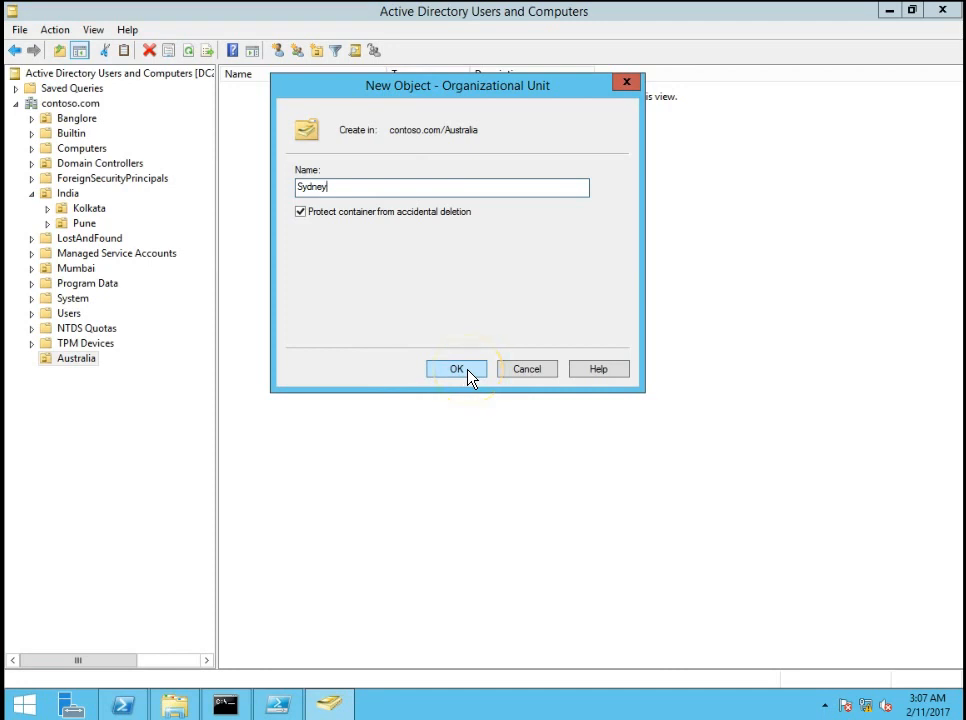
left_click(456, 368)
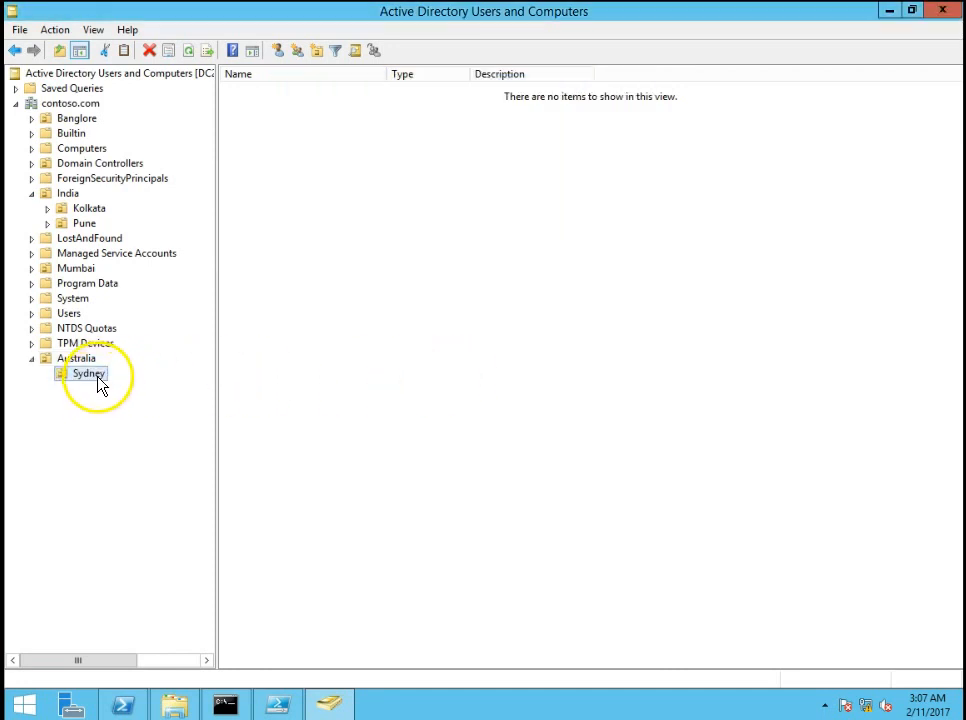
Create Computers and Users organizational units inside Sydney
right_click(88, 374)
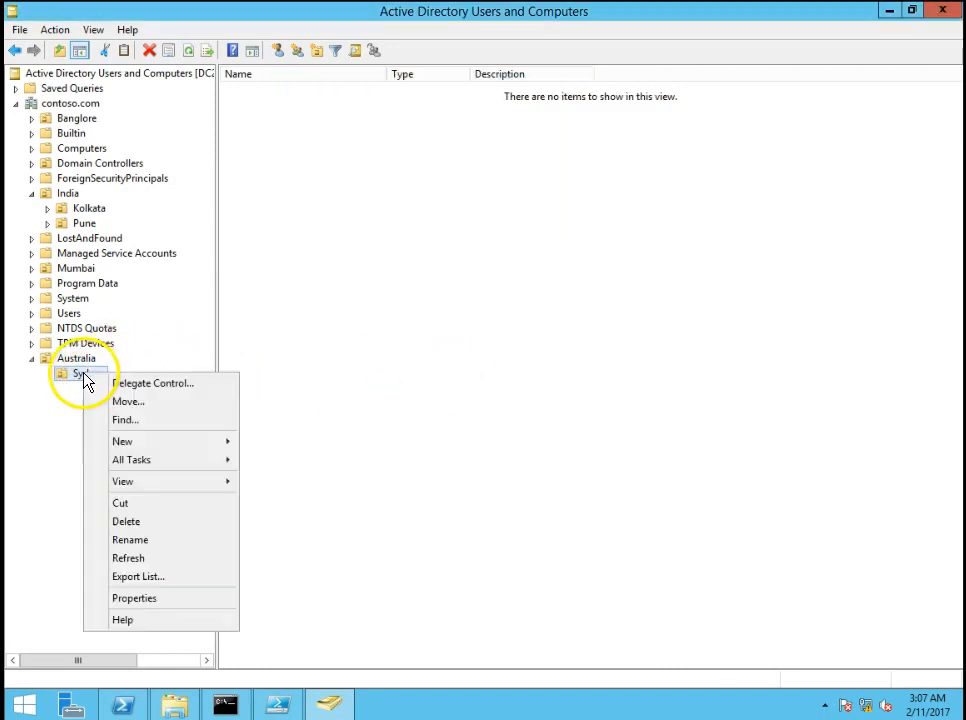
left_click(122, 442)
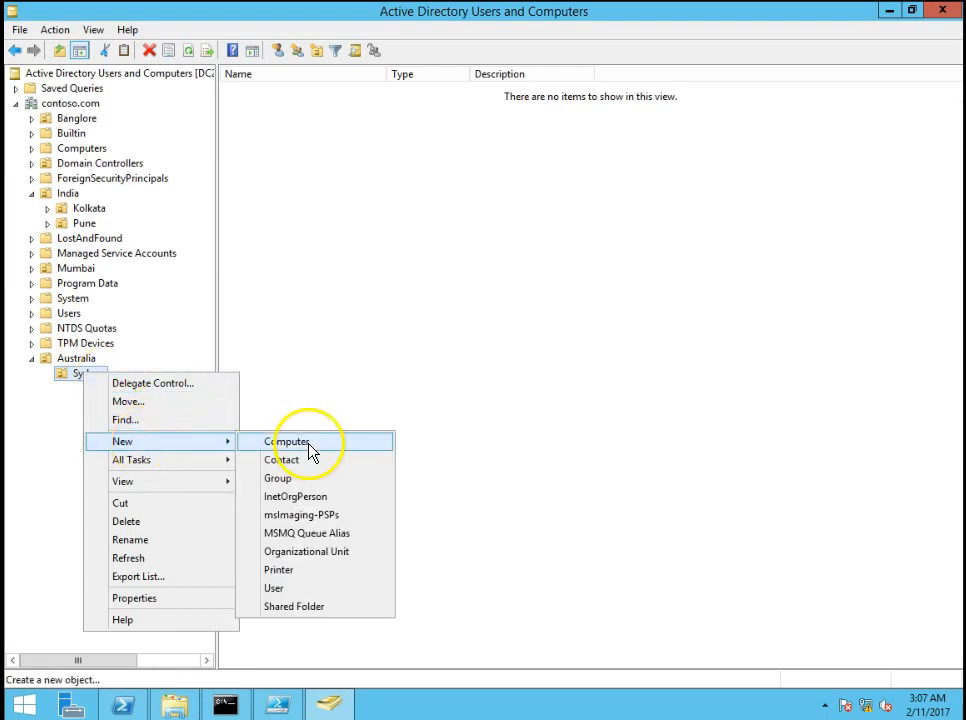
left_click(306, 552)
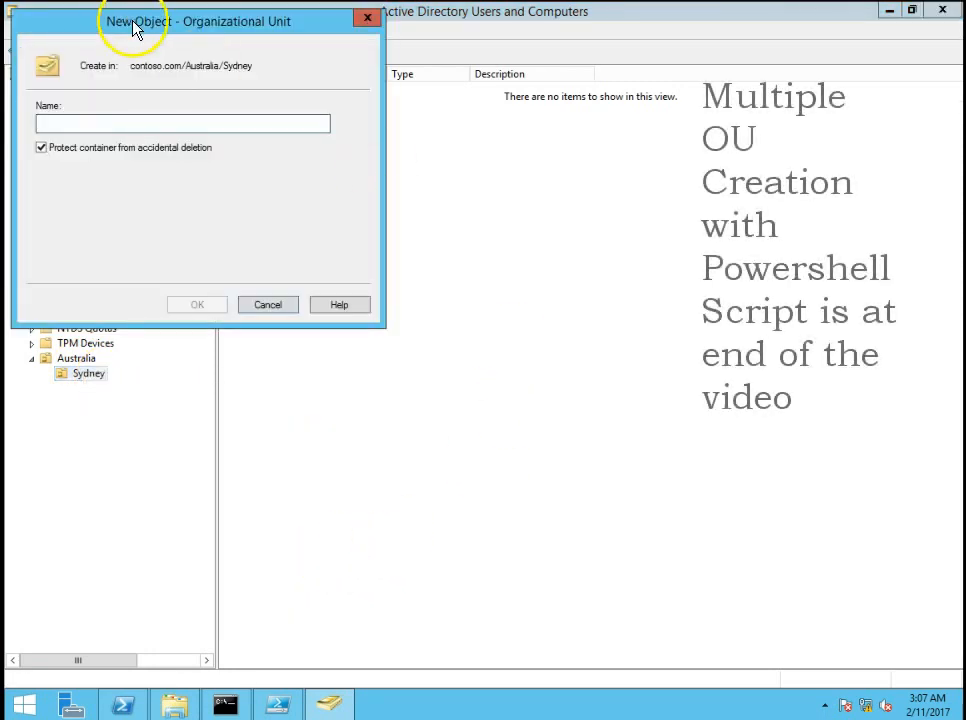
type("Co")
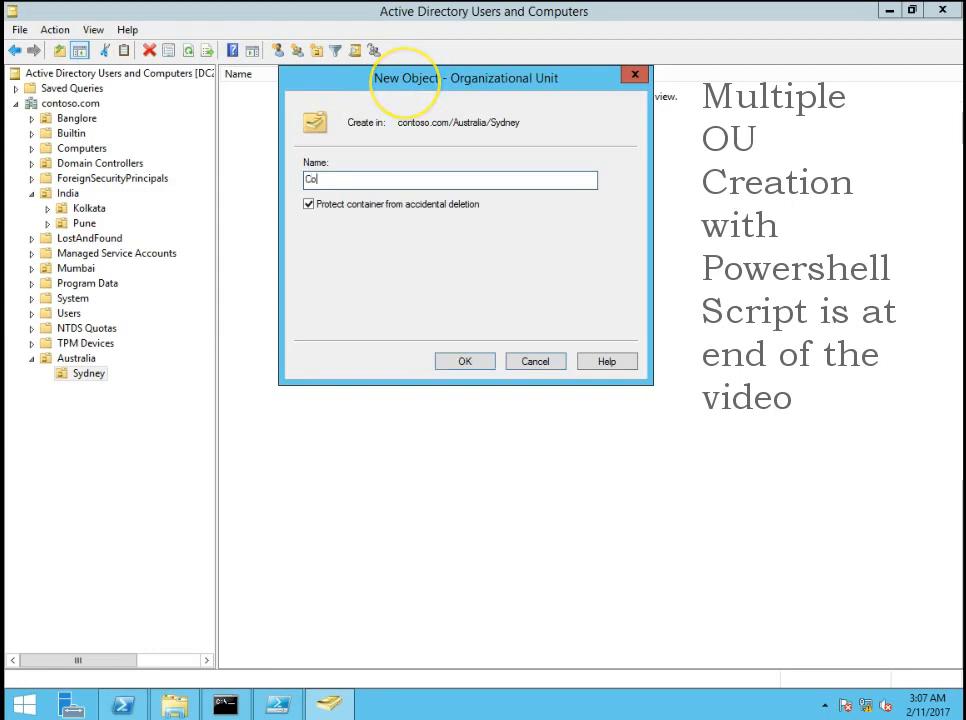
left_click(464, 360)
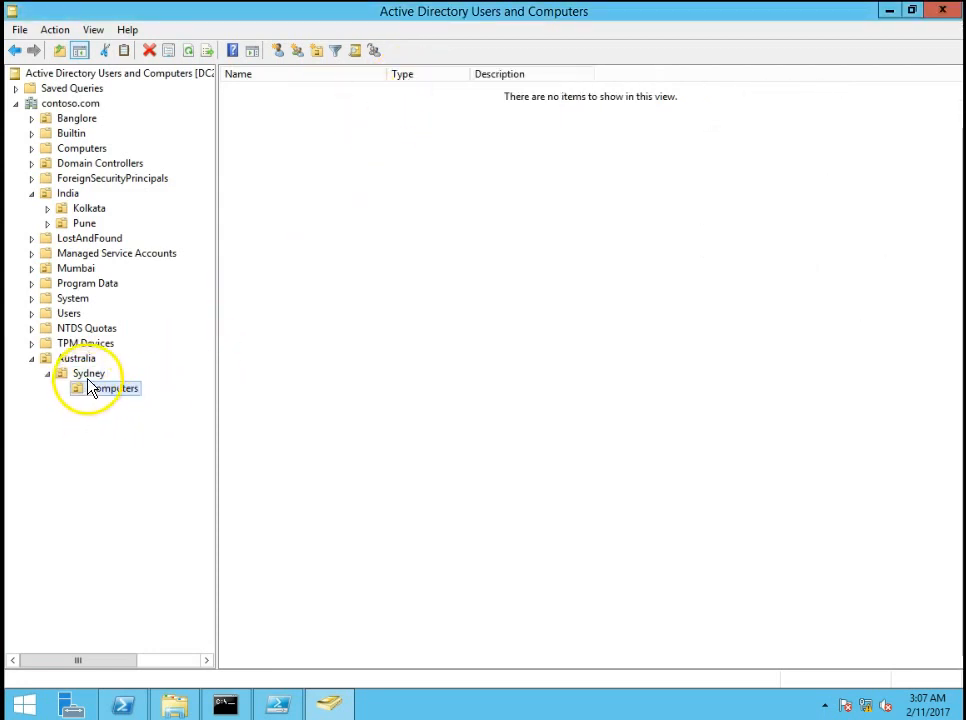
right_click(88, 374)
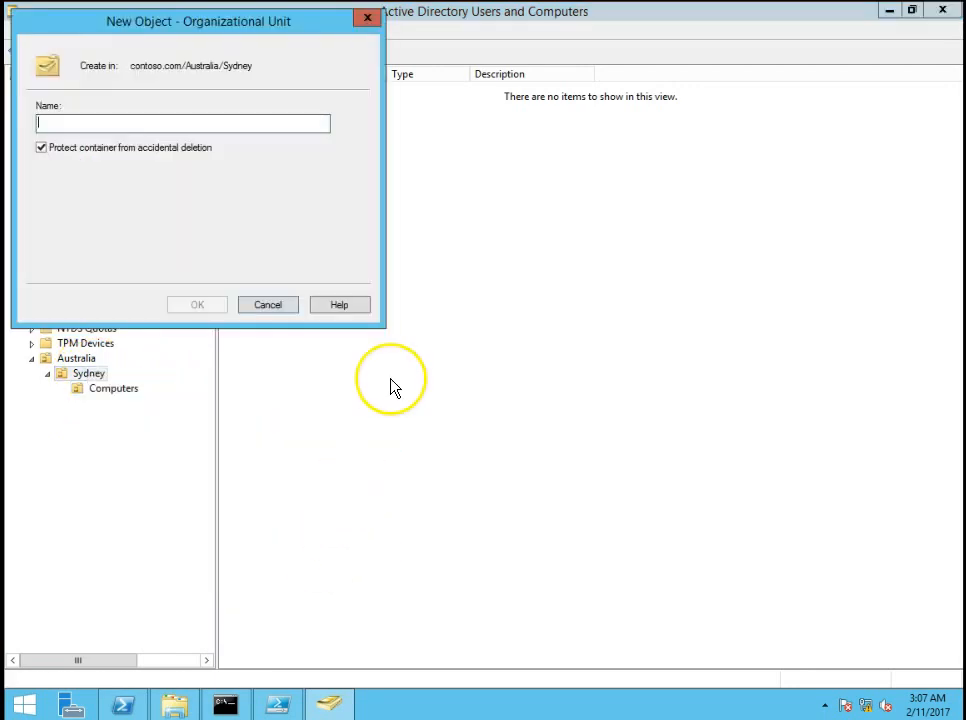
type("Users")
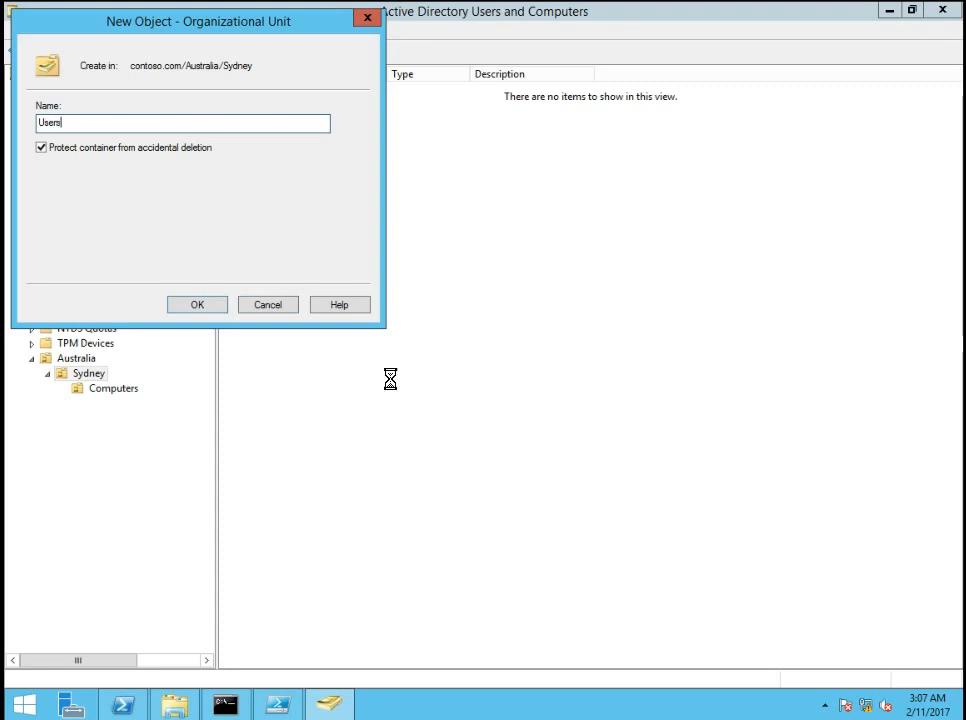
left_click(196, 304)
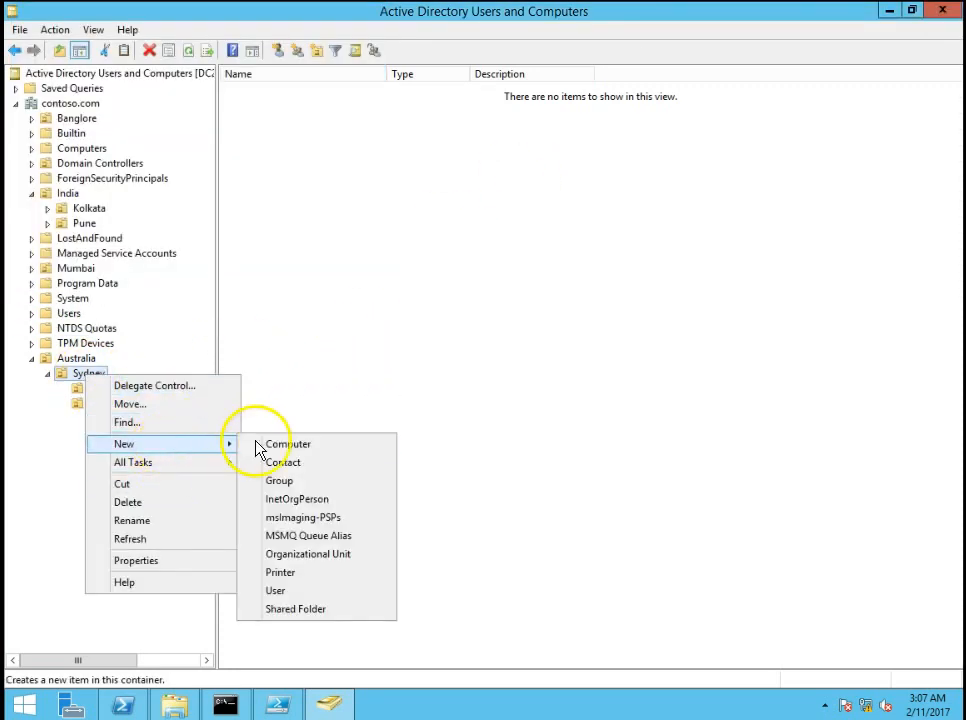
Create Servers and Groups organizational units inside Sydney
left_click(308, 554)
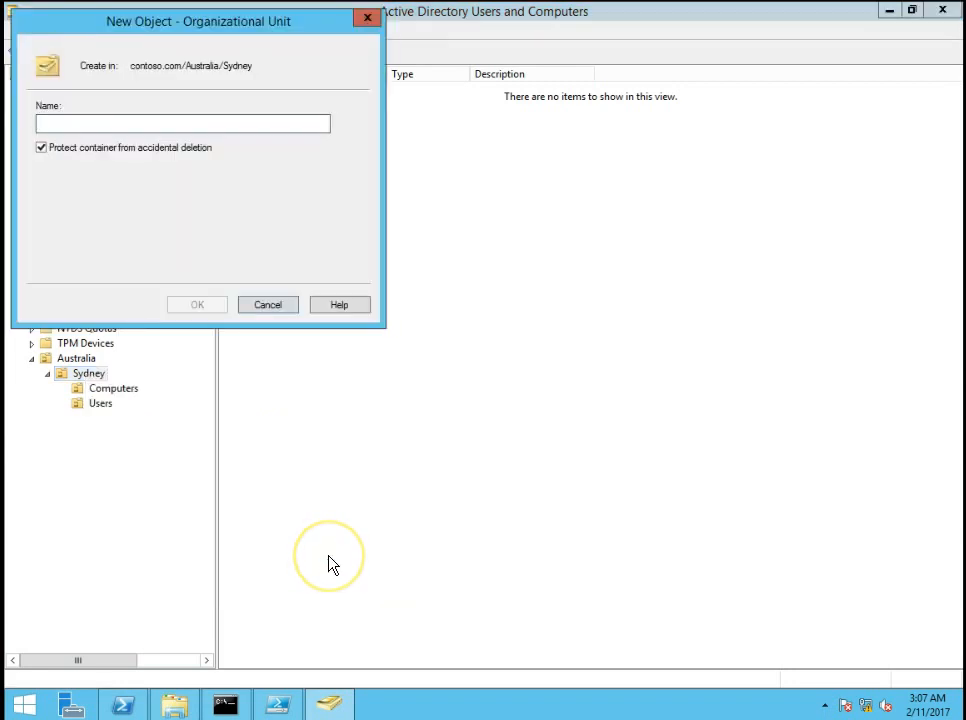
type("Servers")
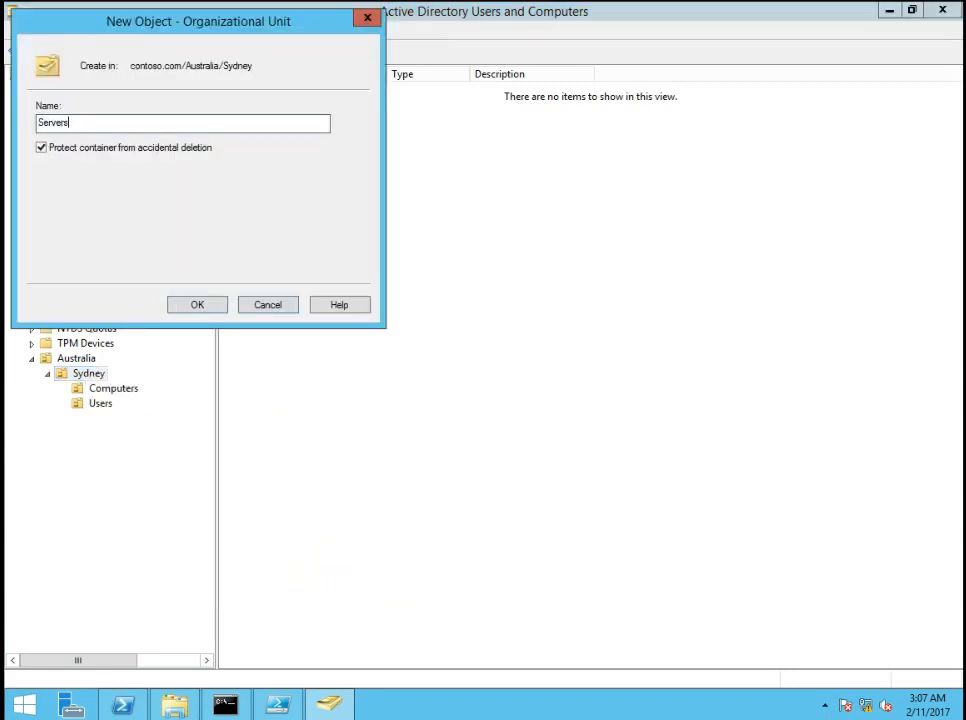
left_click(196, 304)
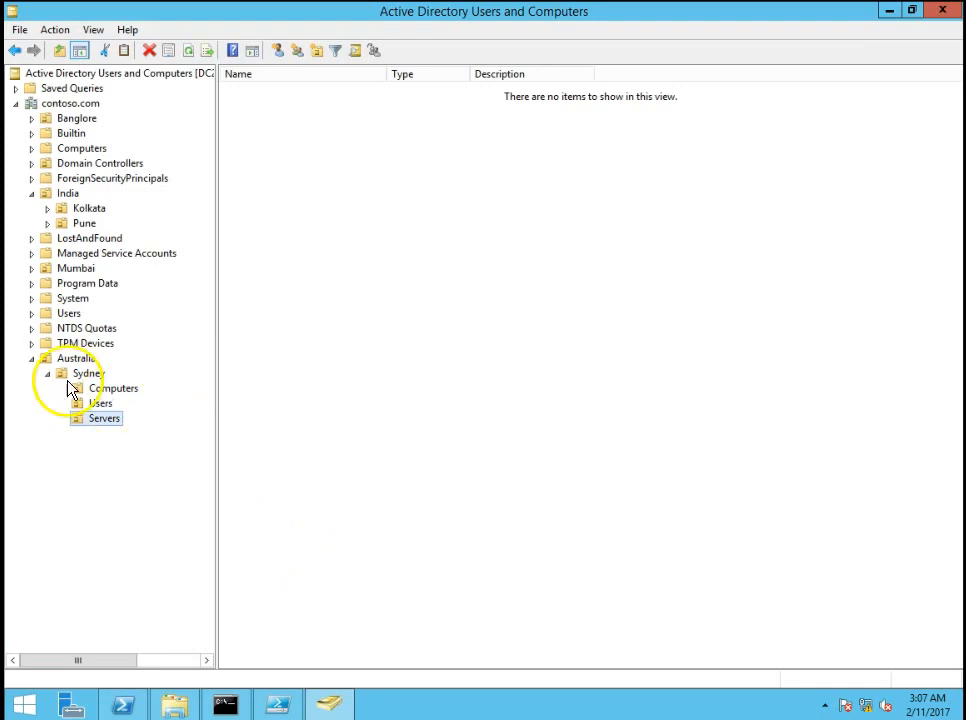
right_click(84, 374)
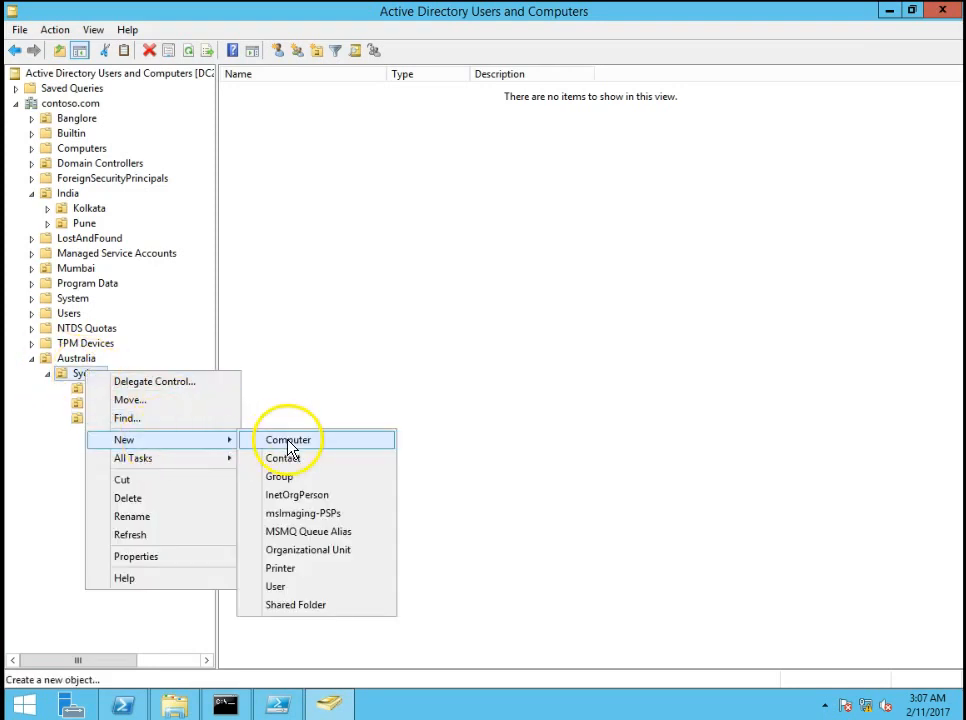
left_click(308, 548)
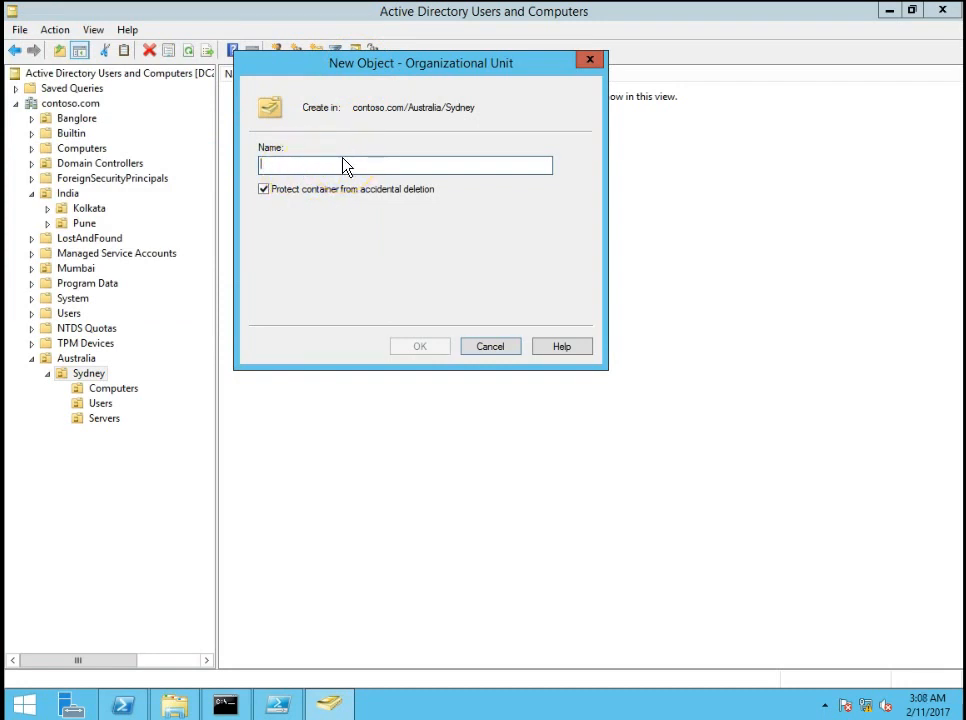
type("Groups")
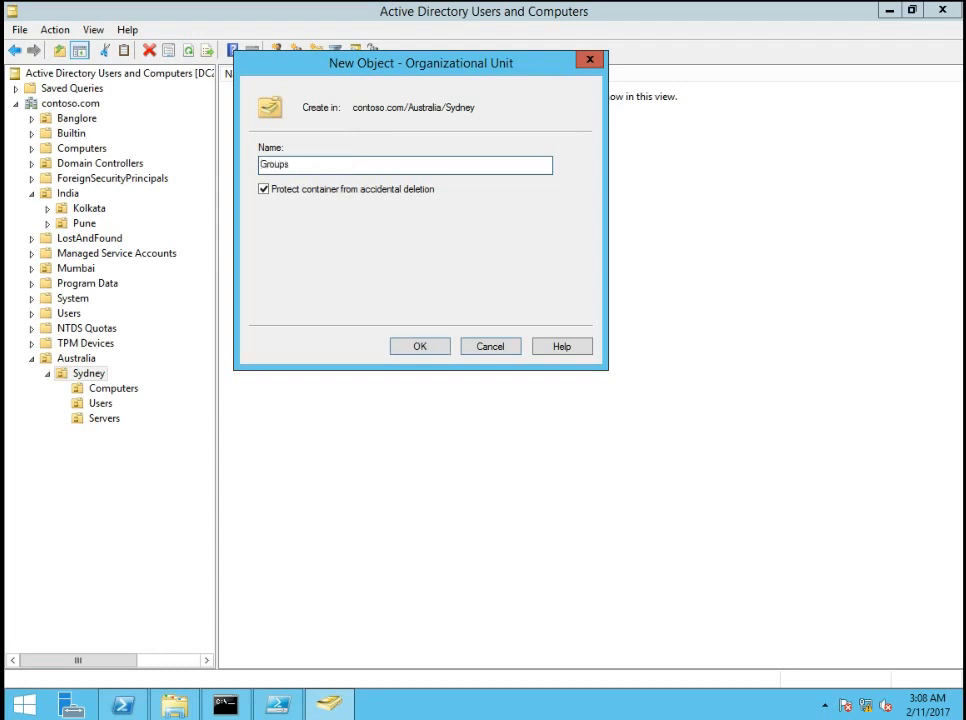
left_click(420, 344)
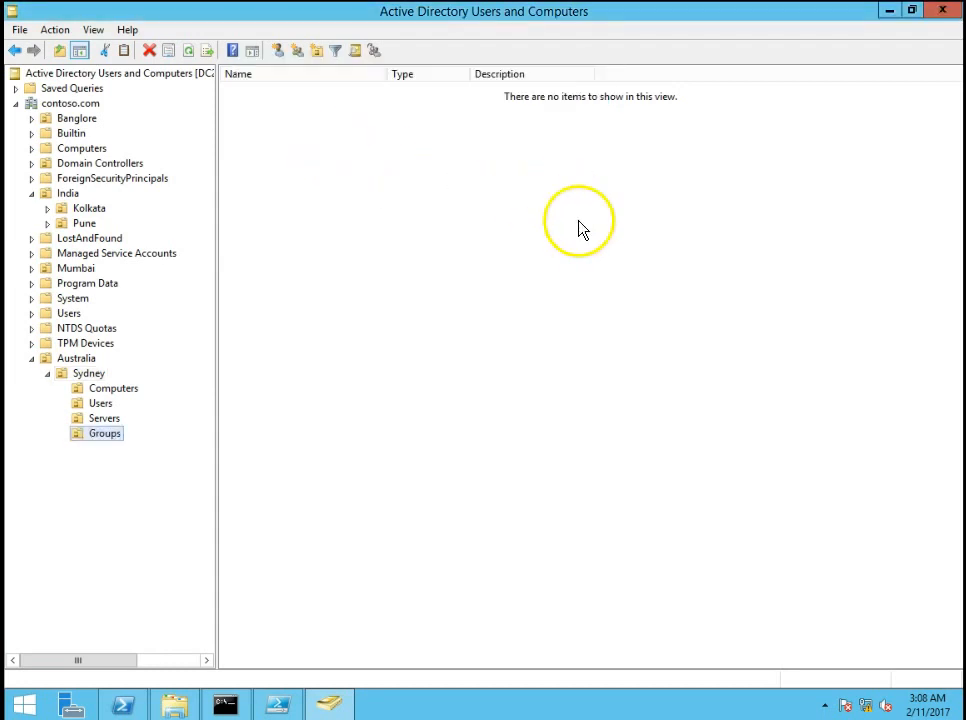
mouse_move(110, 384)
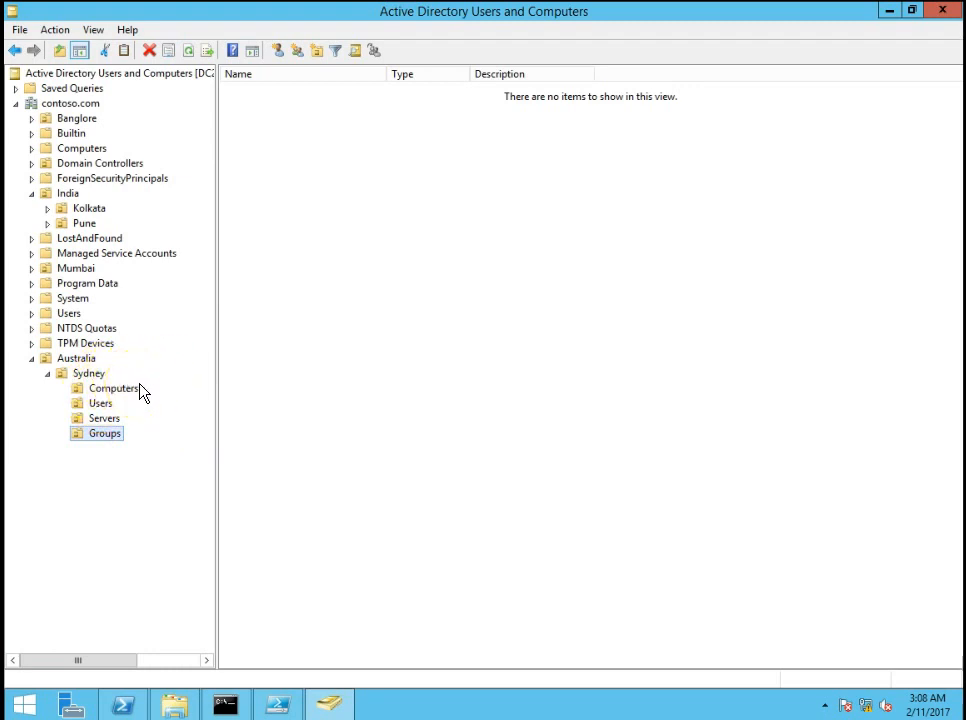
left_click(100, 402)
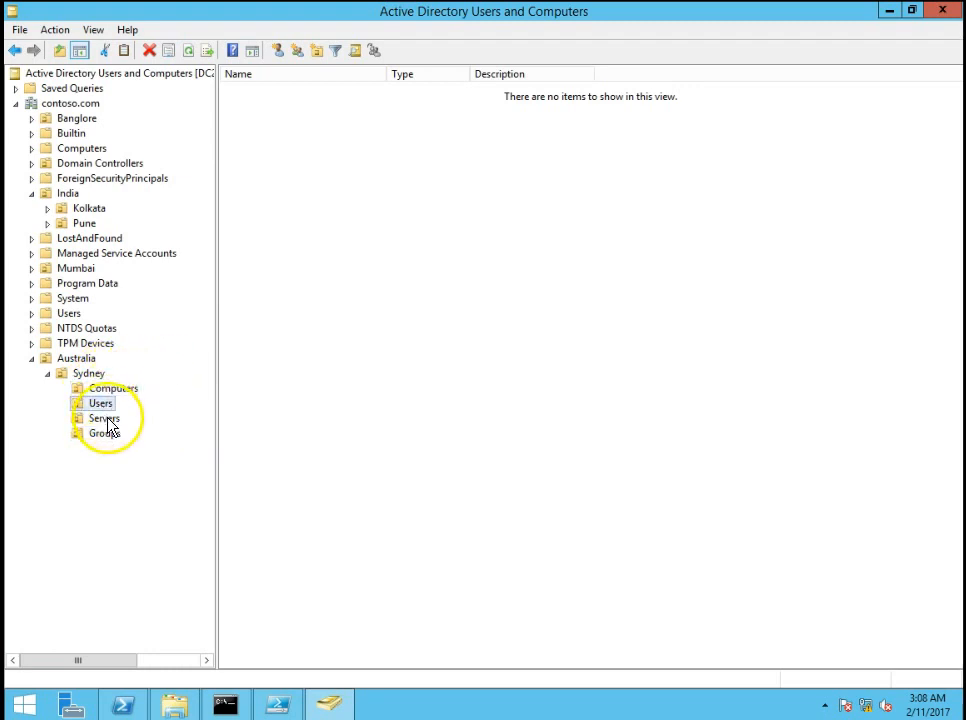
left_click(104, 418)
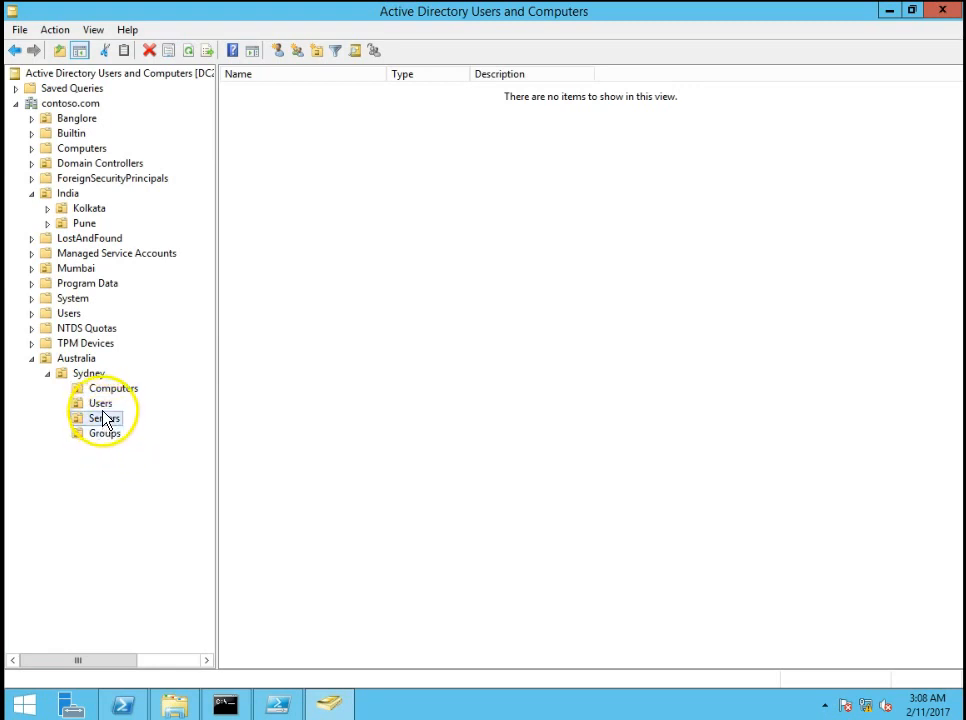
left_click(100, 404)
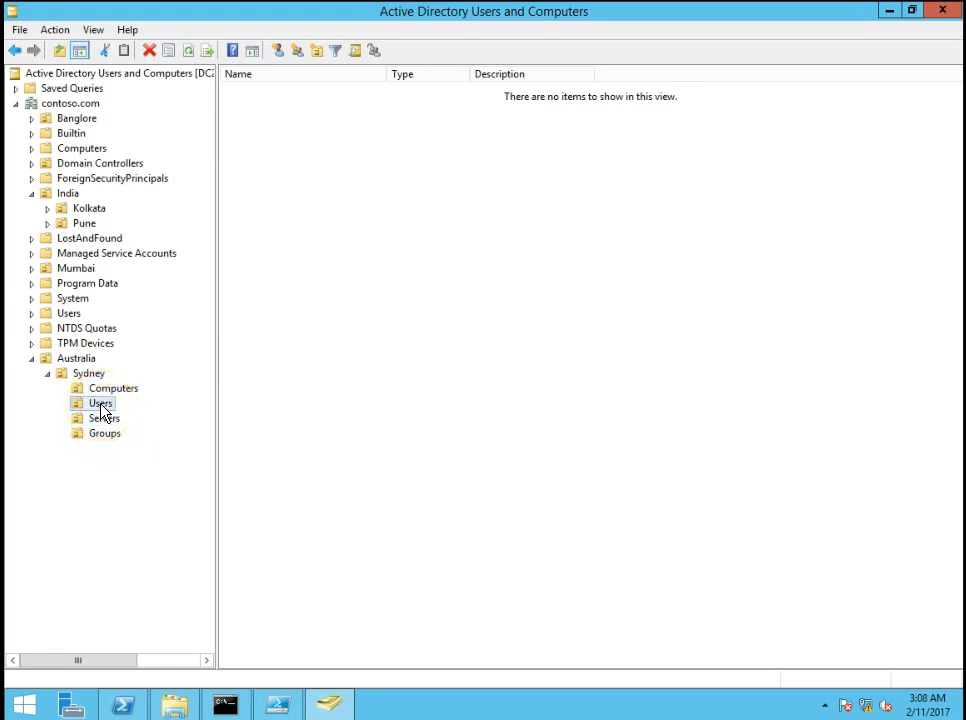
left_click(112, 388)
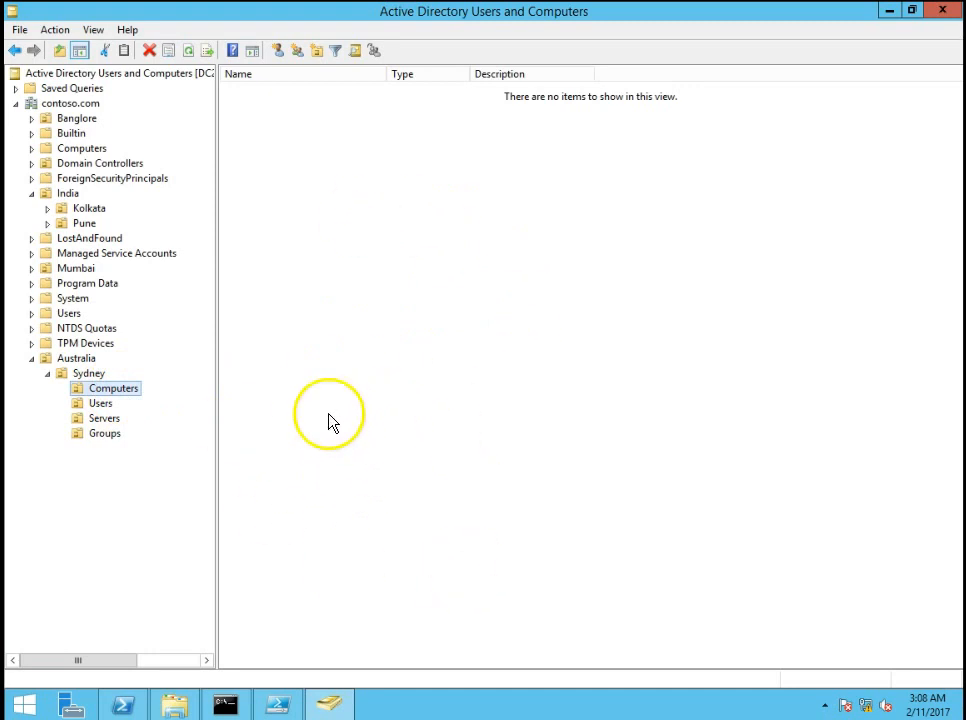
left_click(100, 402)
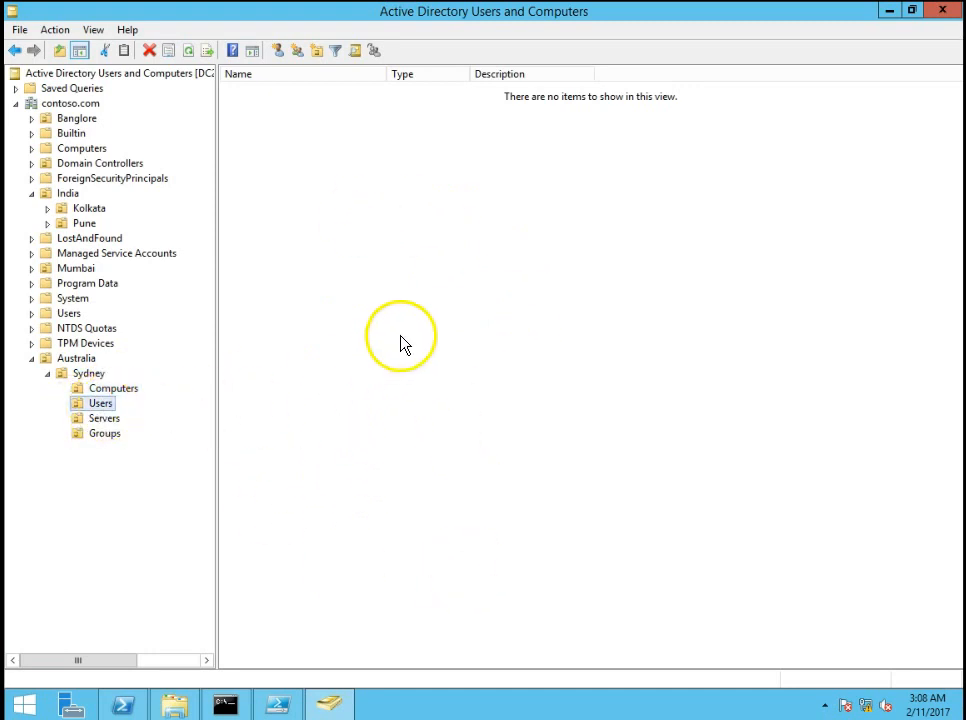
left_click(104, 418)
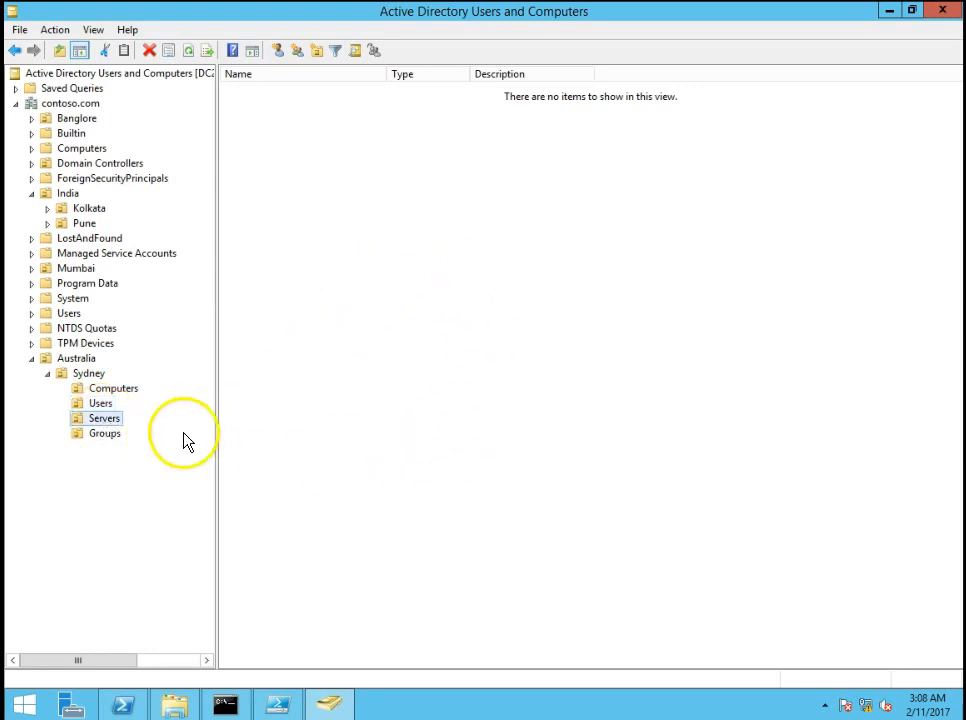
left_click(104, 432)
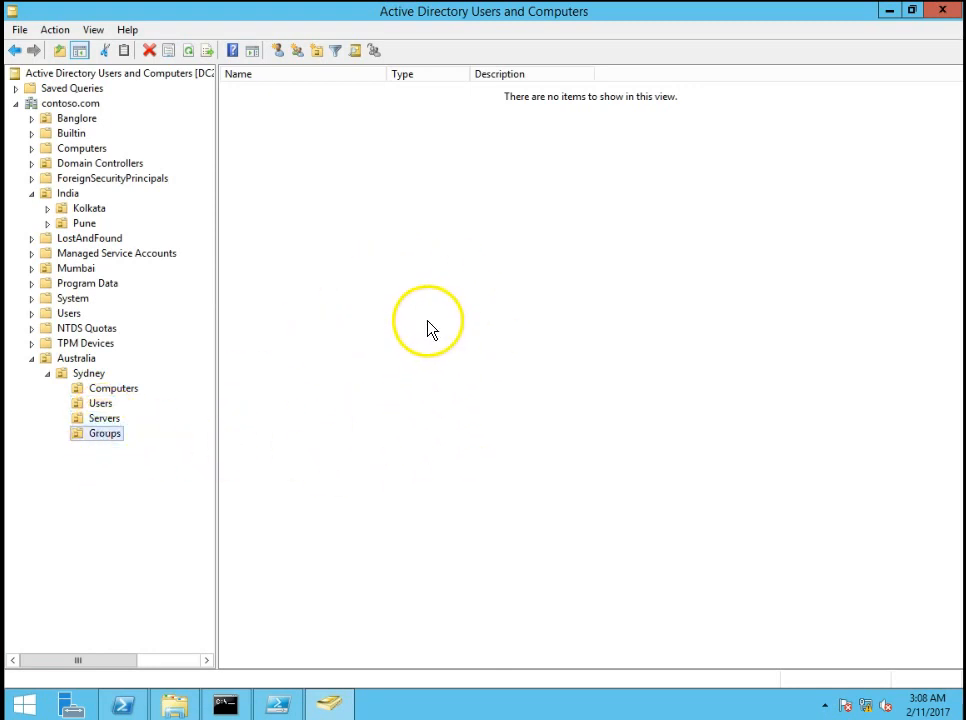
mouse_move(392, 264)
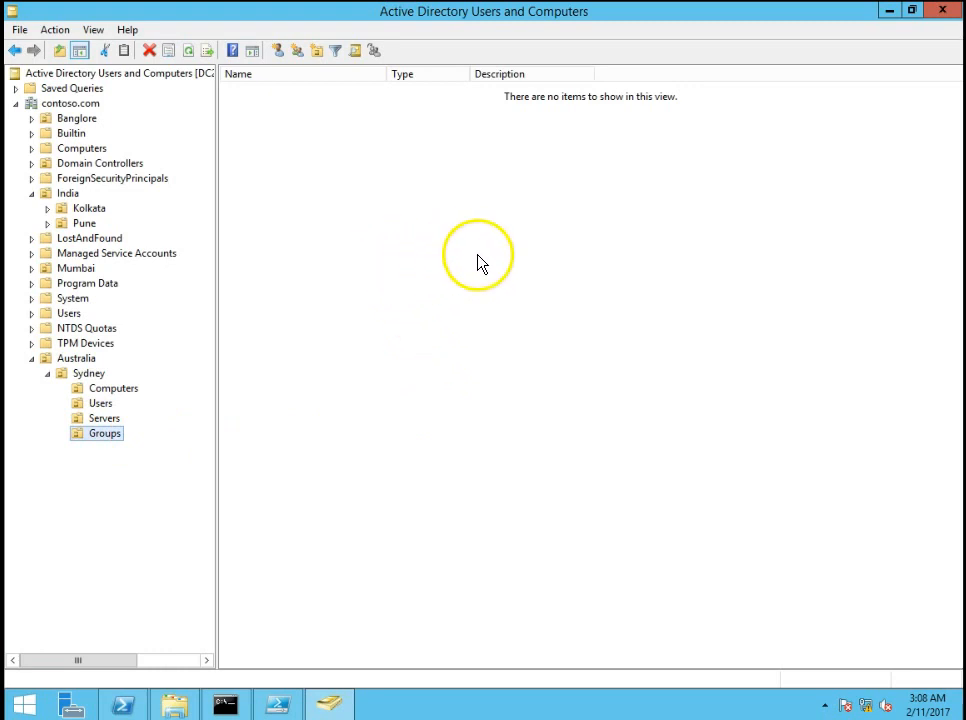
mouse_move(486, 268)
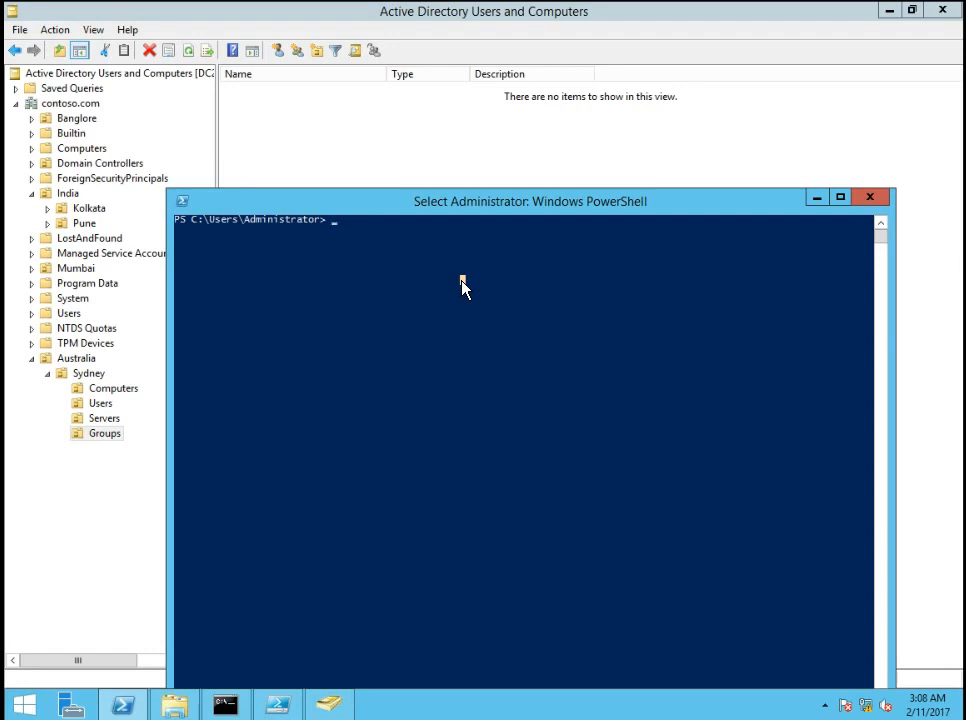
Begin typing New-ADOrganizationalUnit "US" -path " in the PowerShell console
type("new-")
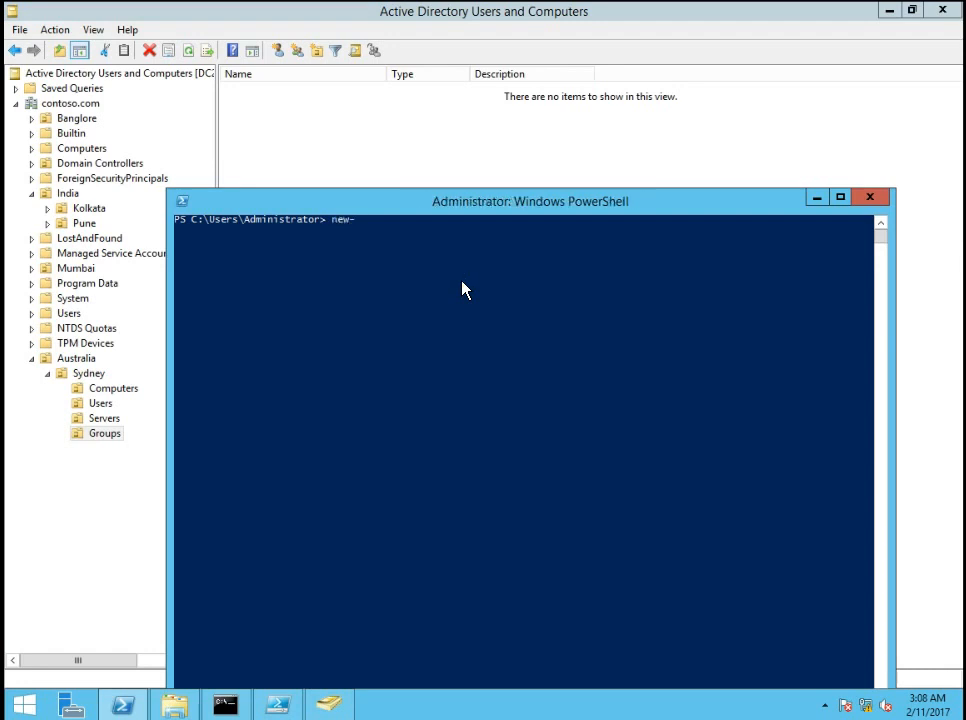
type("or")
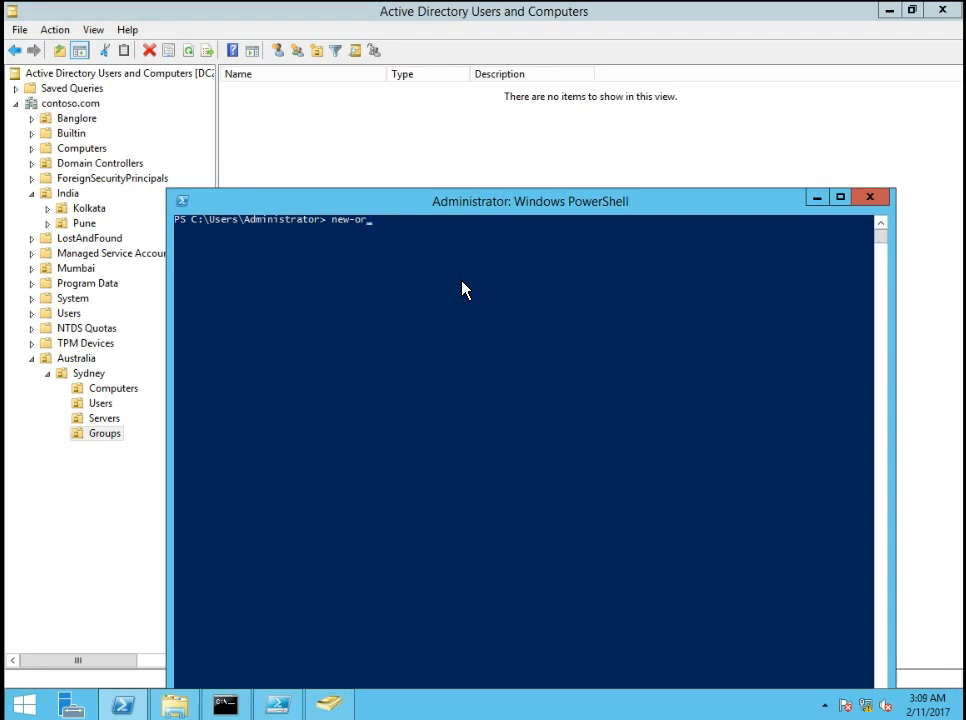
type("ga")
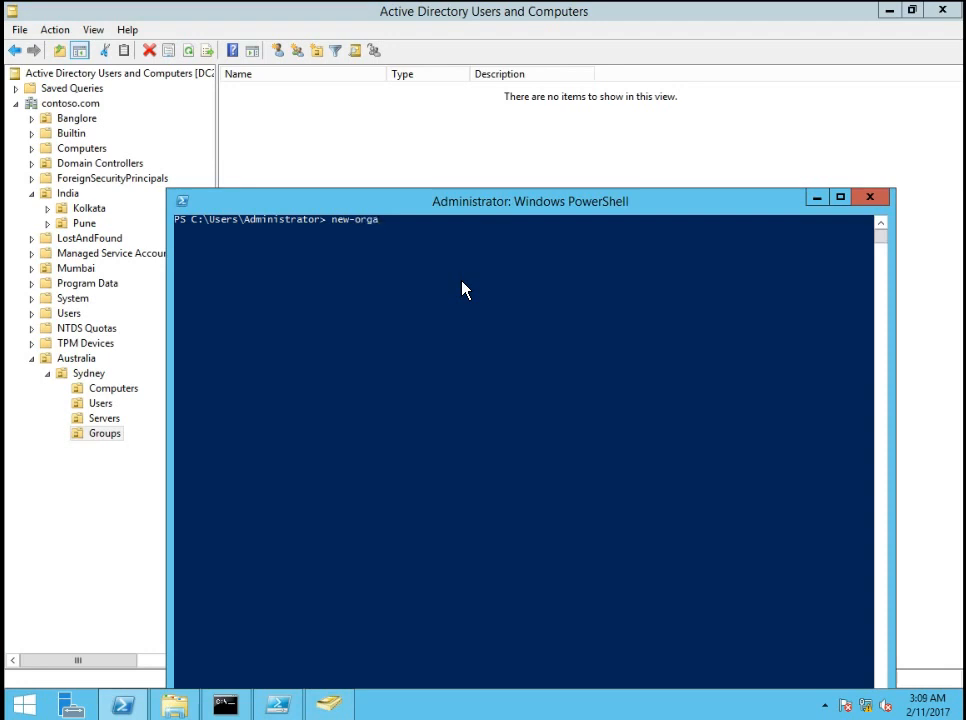
type("new-ad")
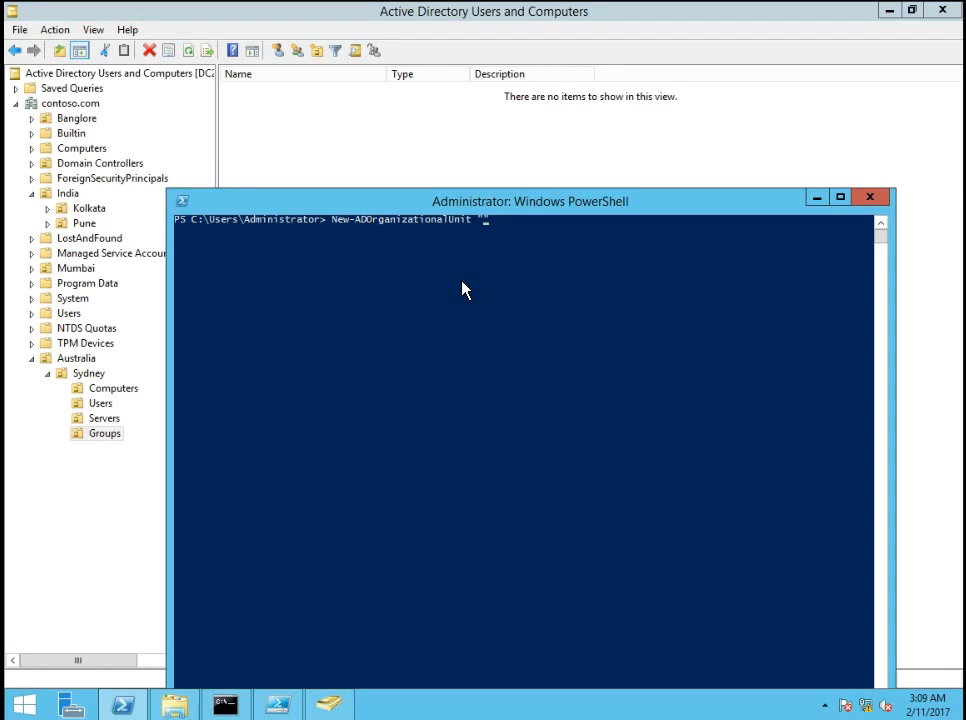
type("Us")
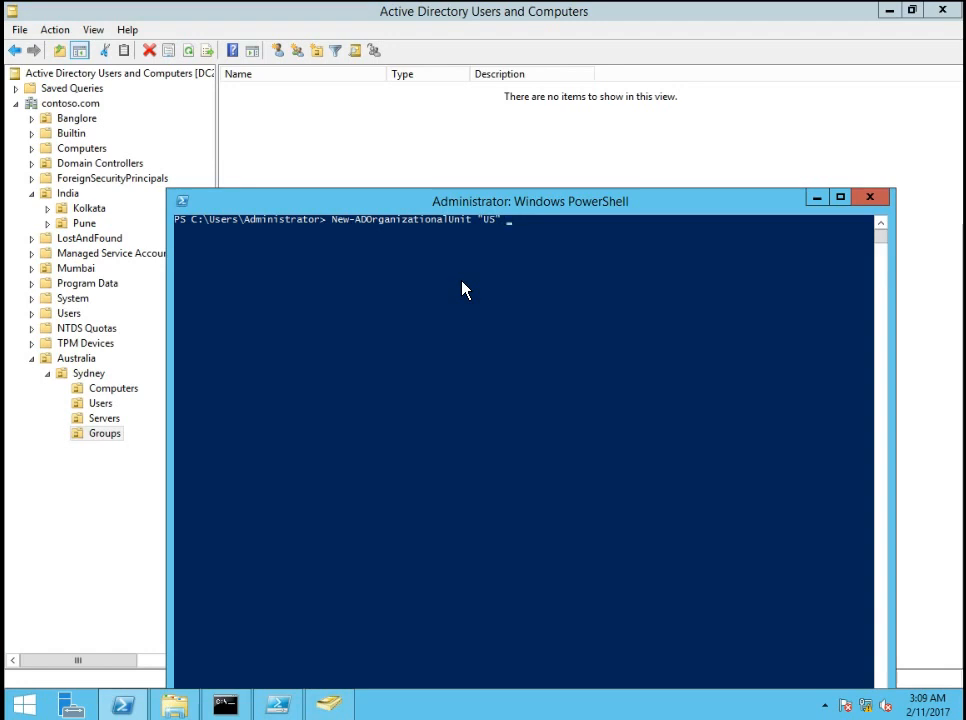
type("-path")
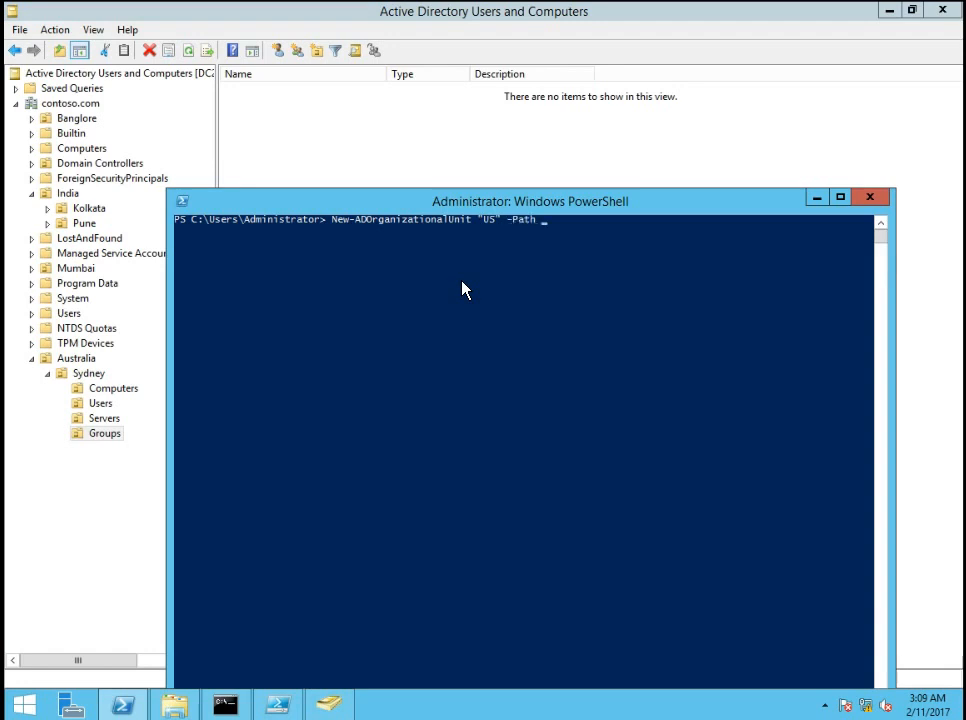
type("\"")
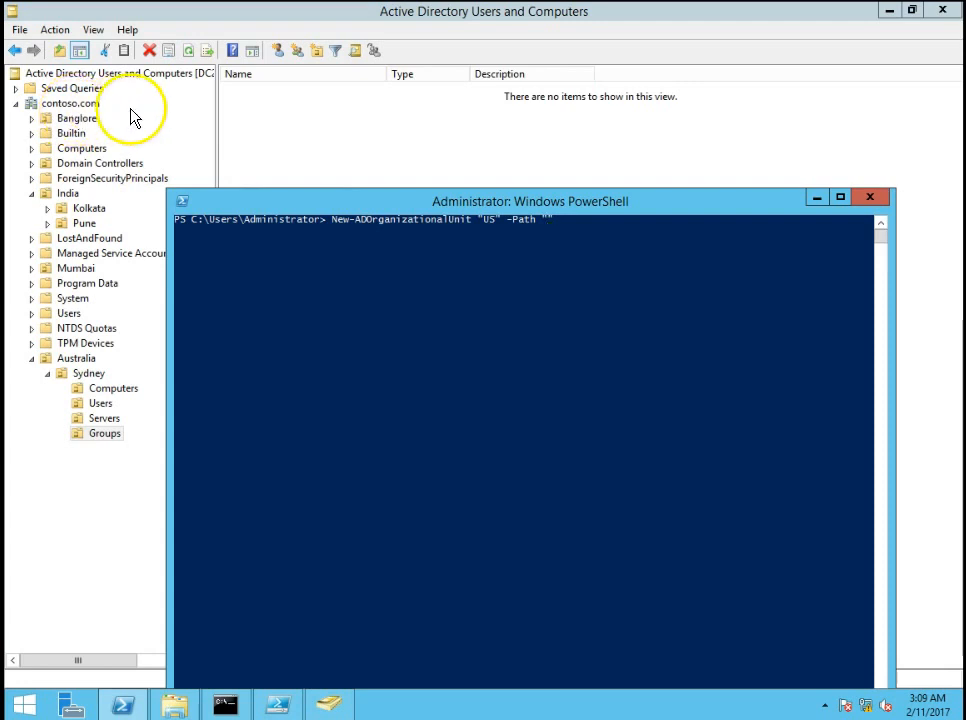
right_click(60, 104)
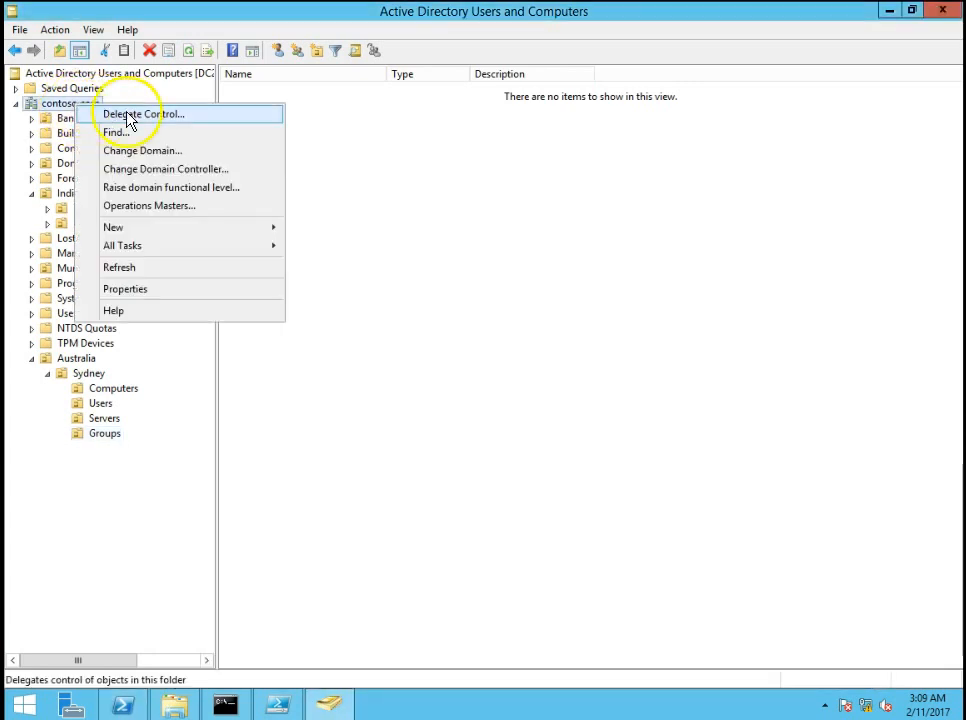
left_click(124, 288)
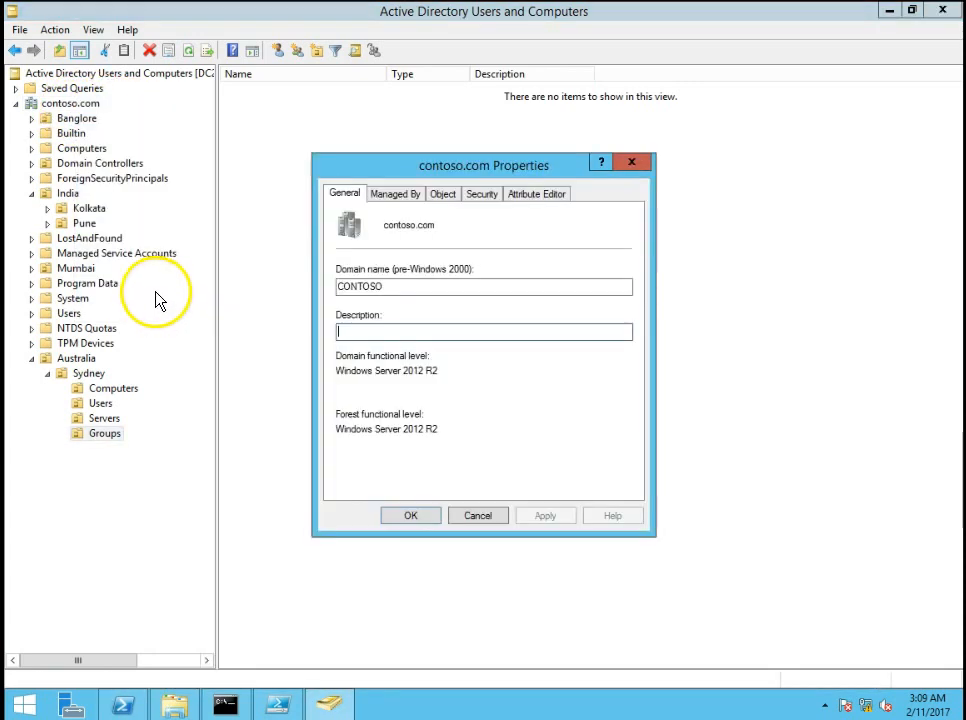
left_click(536, 192)
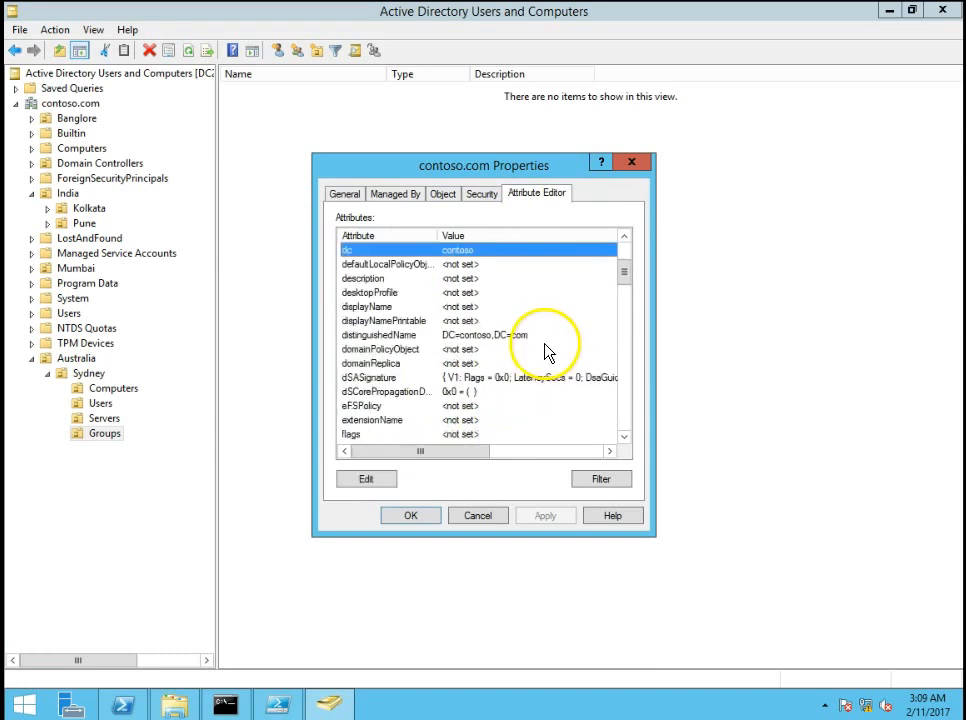
left_click(386, 264)
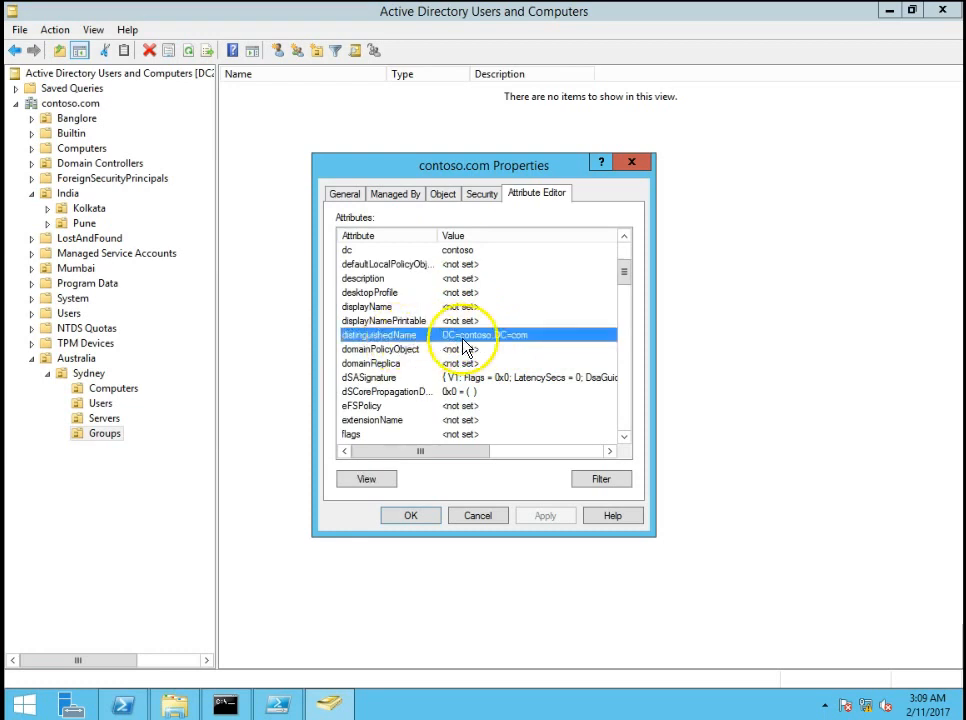
double_click(464, 334)
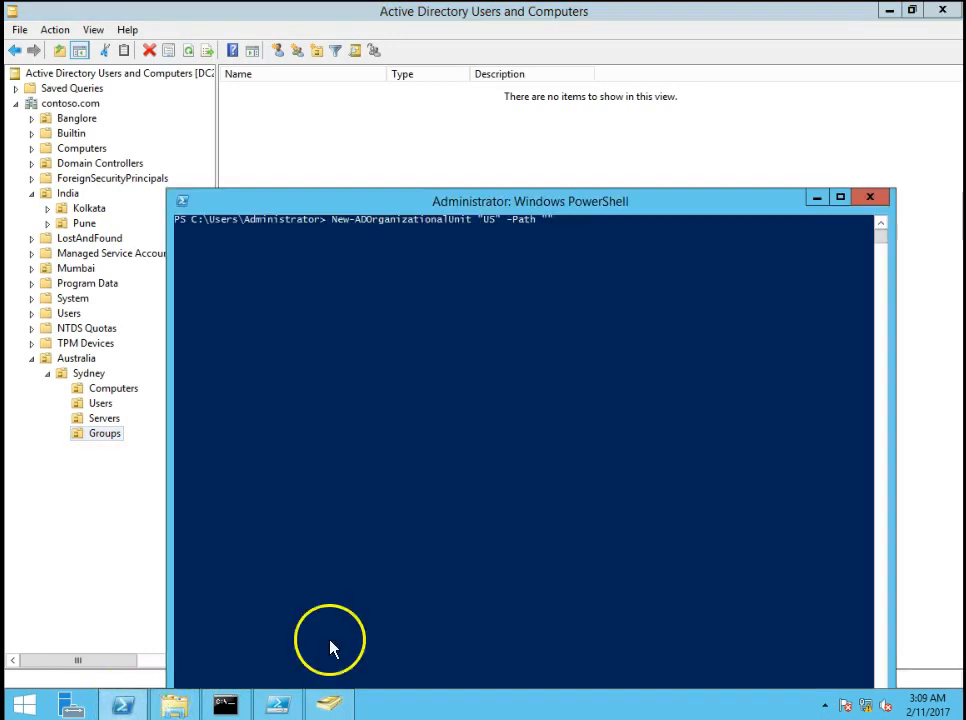
Finish the path as DC=contoso,DC=com, run it, and view the new US unit in the tree
type("DC=contoso,DC=com")
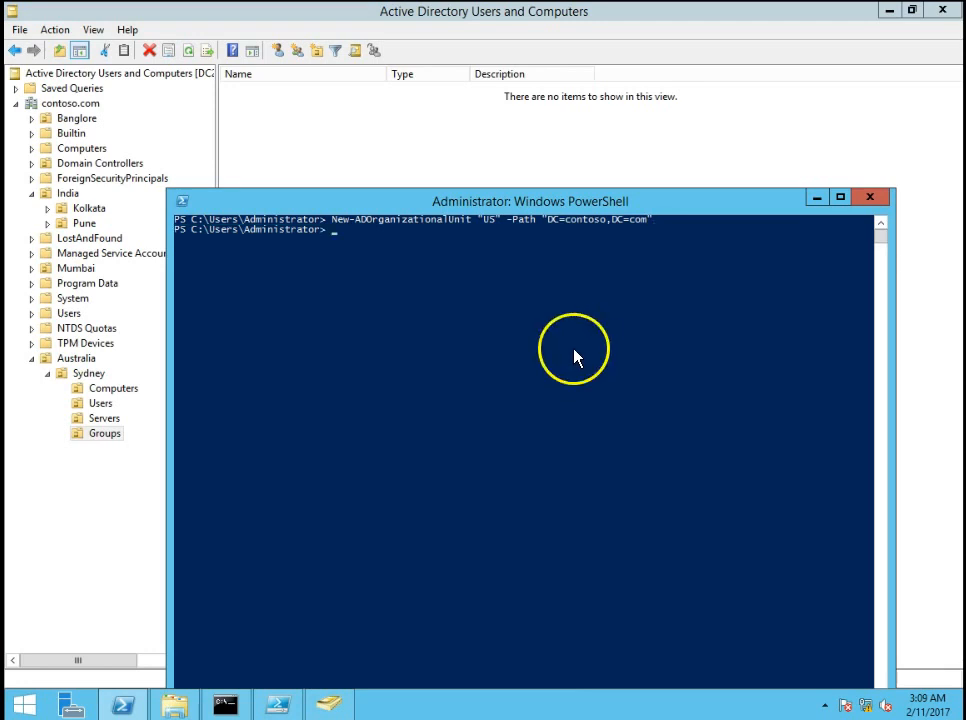
mouse_move(588, 248)
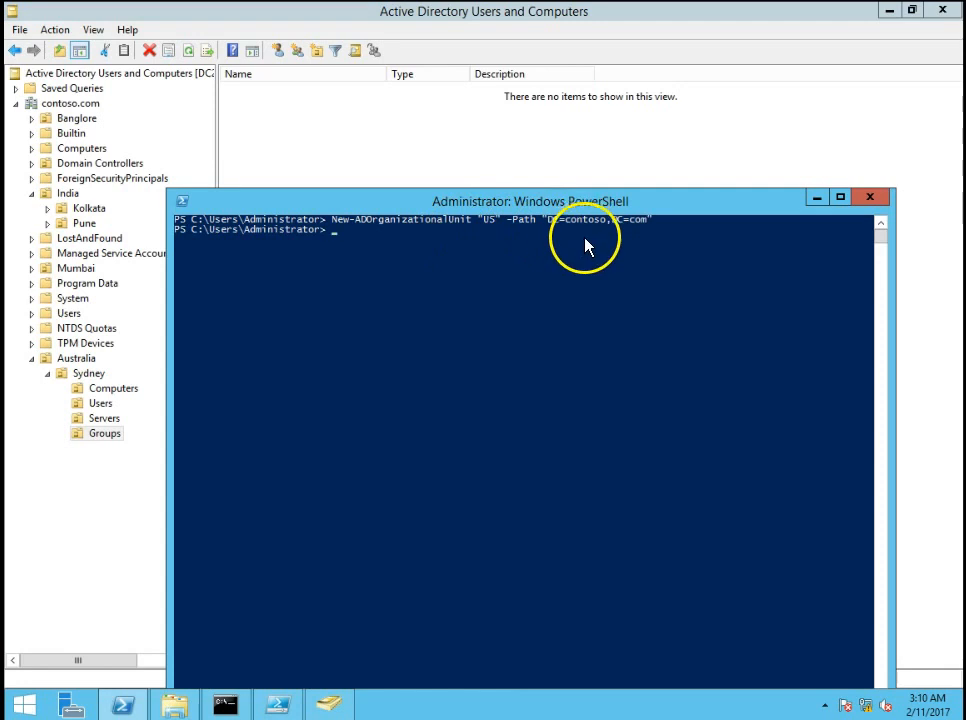
mouse_move(660, 236)
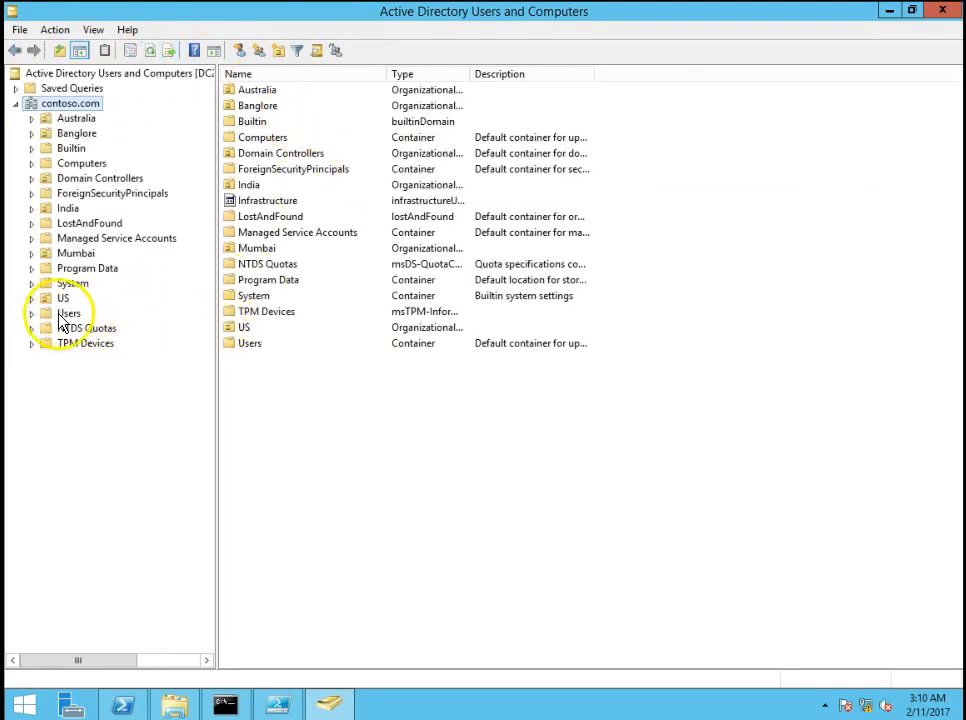
left_click(64, 296)
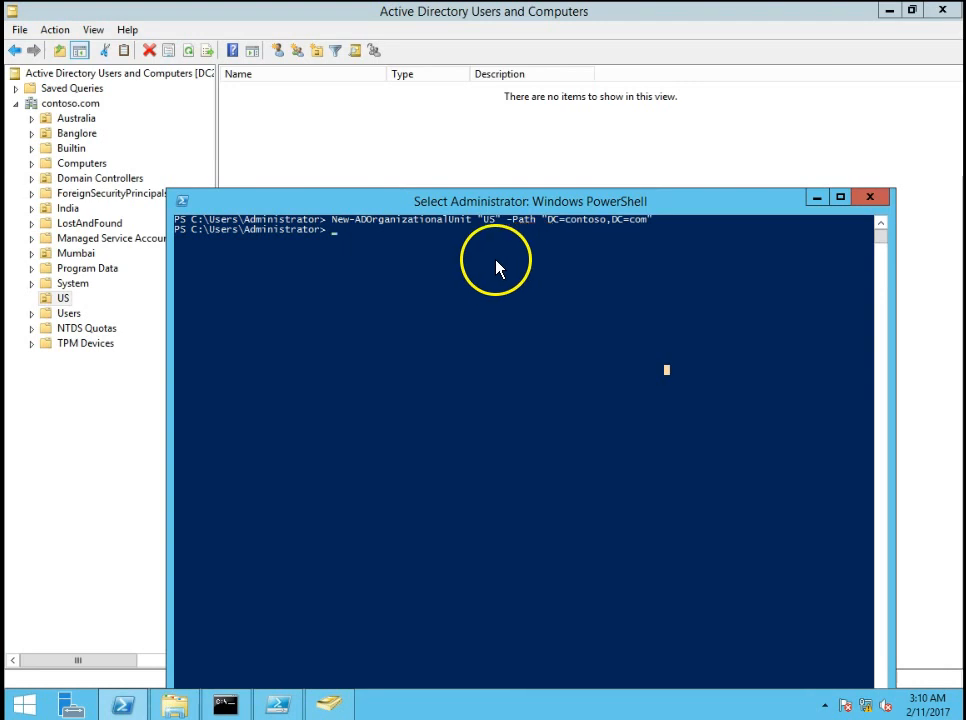
mouse_move(472, 268)
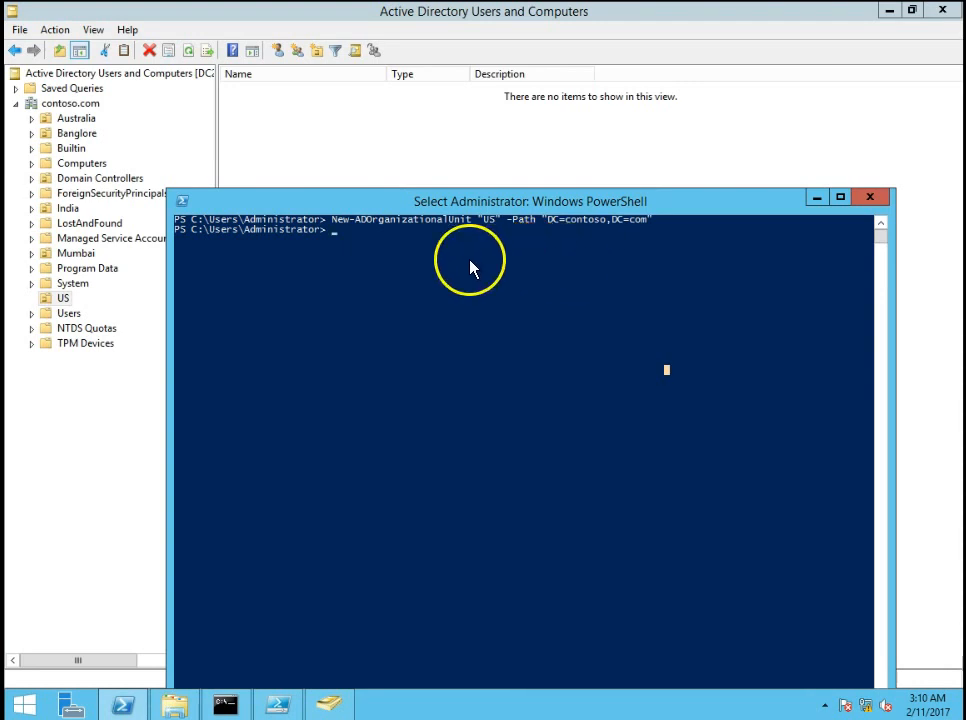
Enter New-ADOrganizationalUnit "Users" with path OU=US,DC=contoso,DC=com
right_click(64, 298)
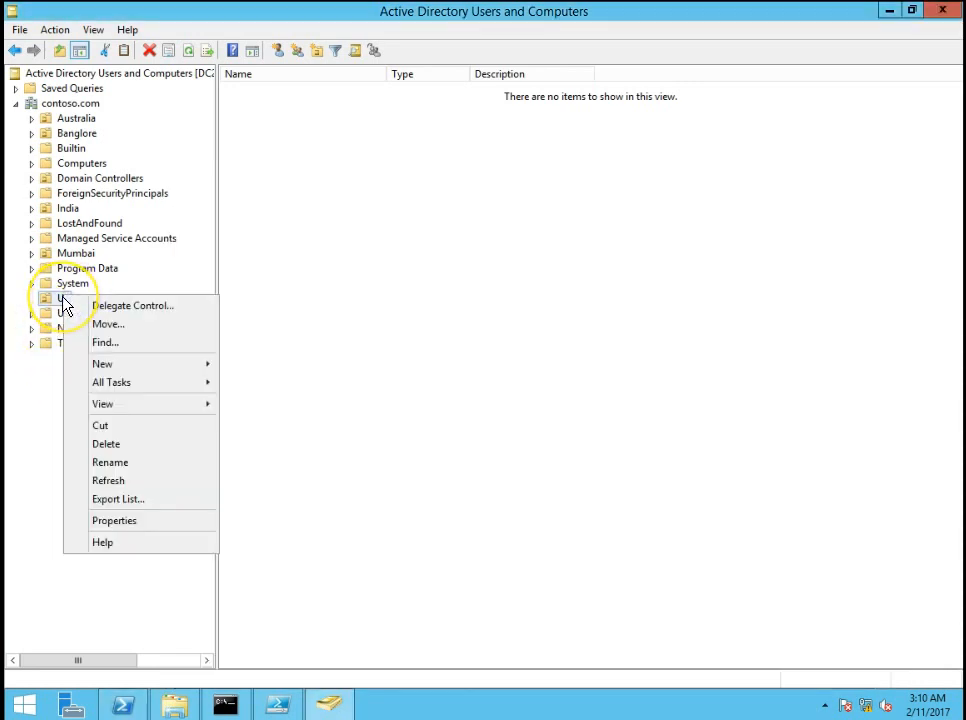
mouse_move(140, 304)
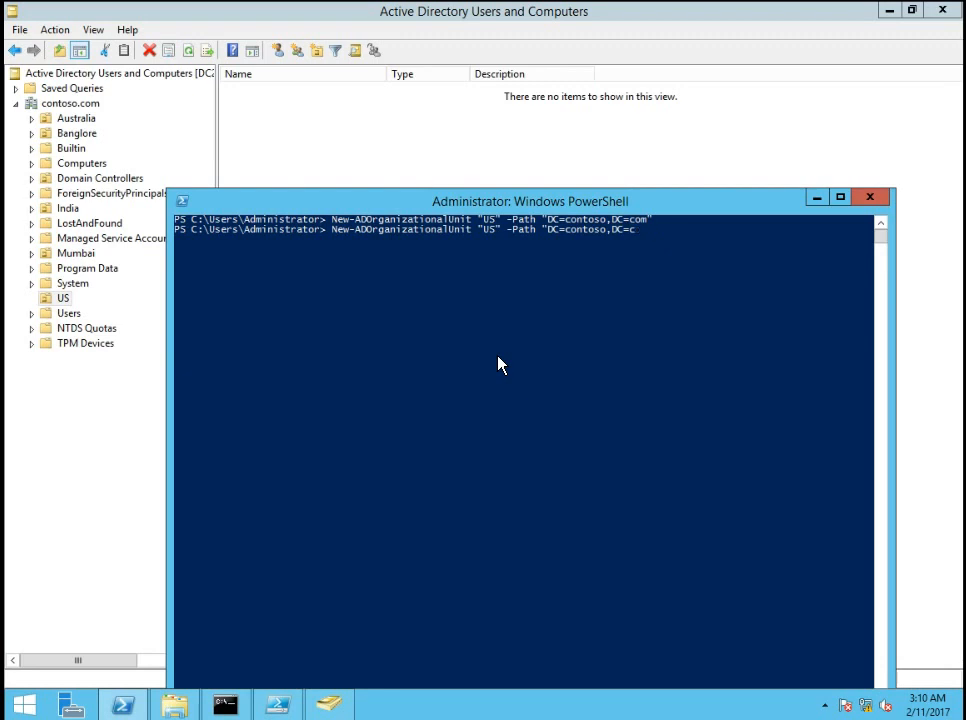
key("BackSpace")
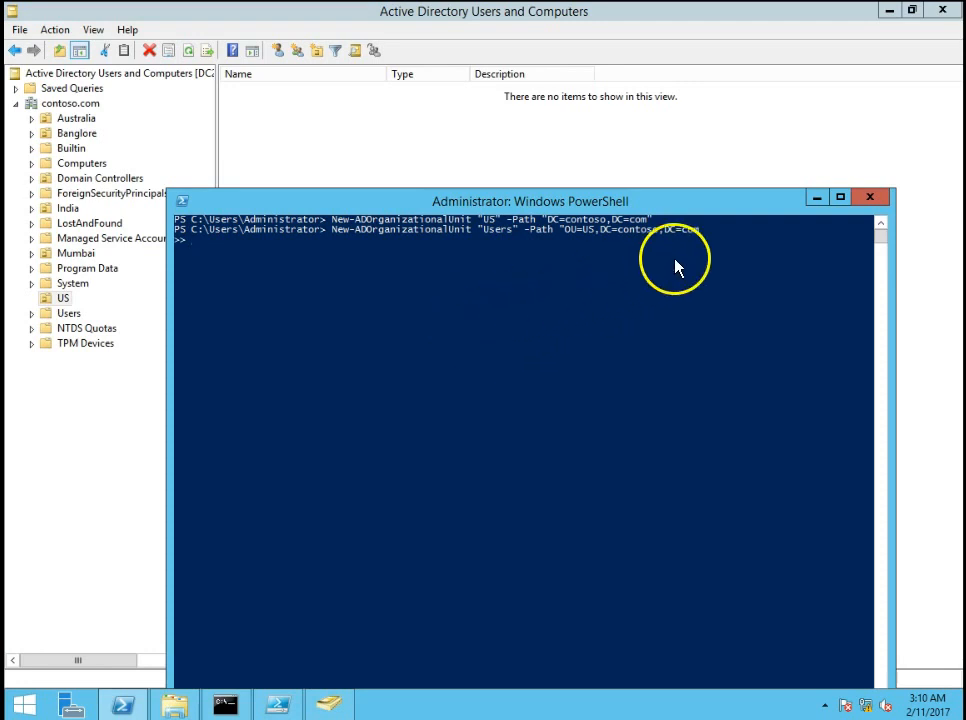
mouse_move(656, 268)
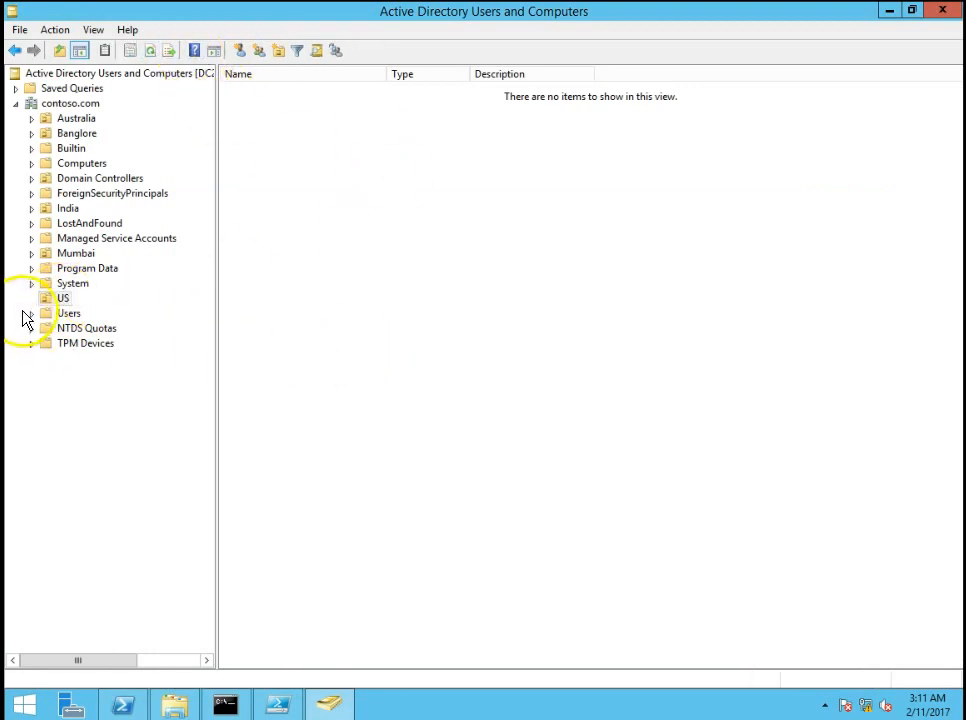
Check that US now contains a Users unit, then head to the OU Creation folder
left_click(64, 298)
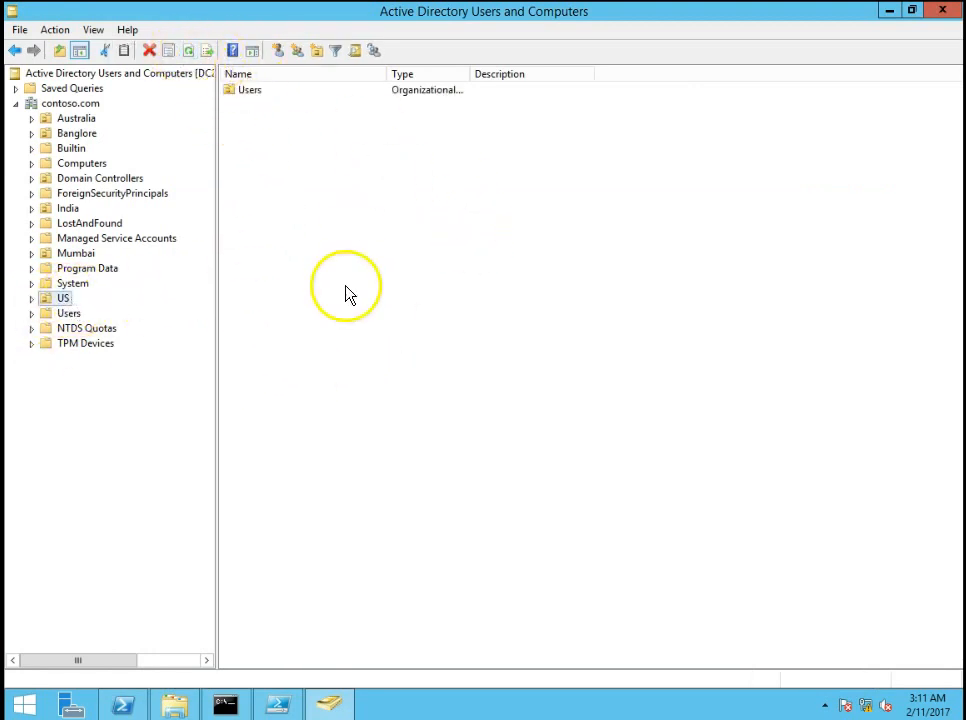
left_click(250, 88)
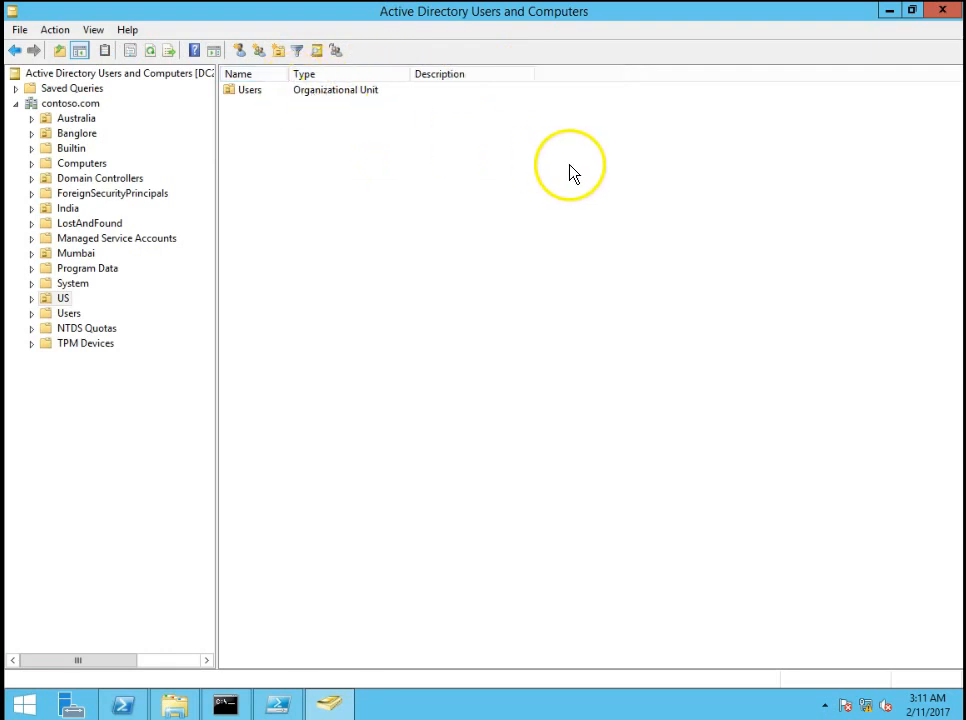
mouse_move(548, 180)
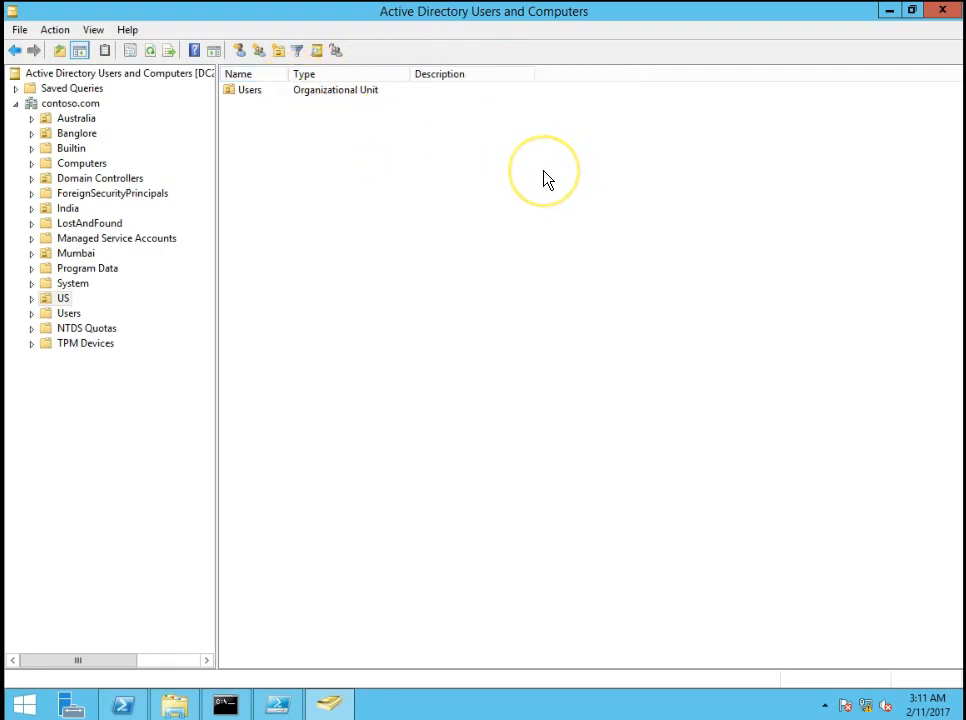
mouse_move(504, 210)
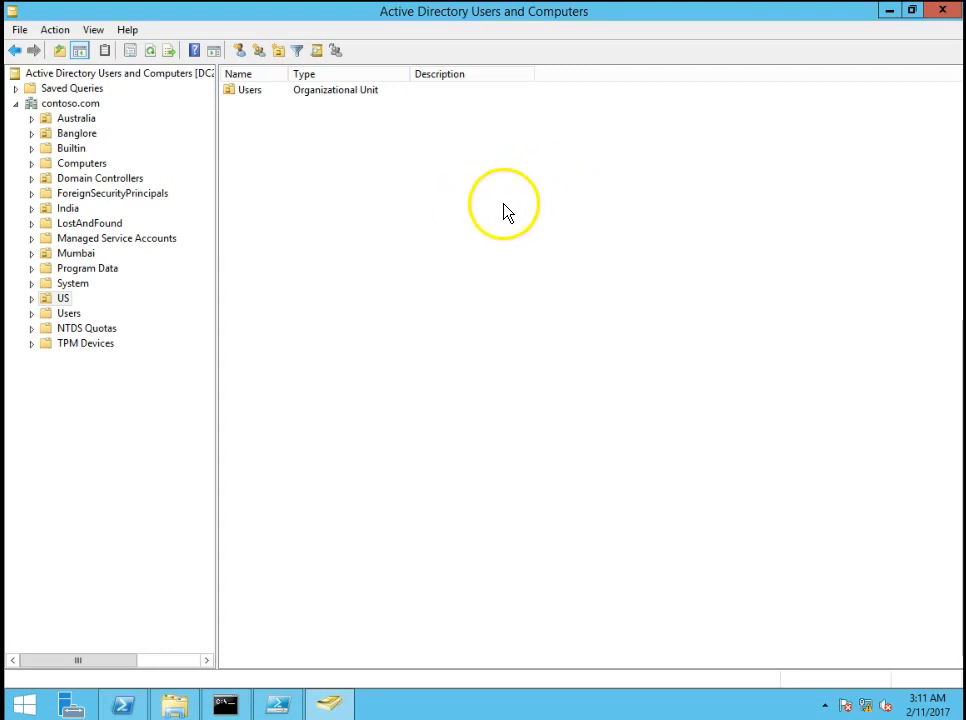
mouse_move(658, 304)
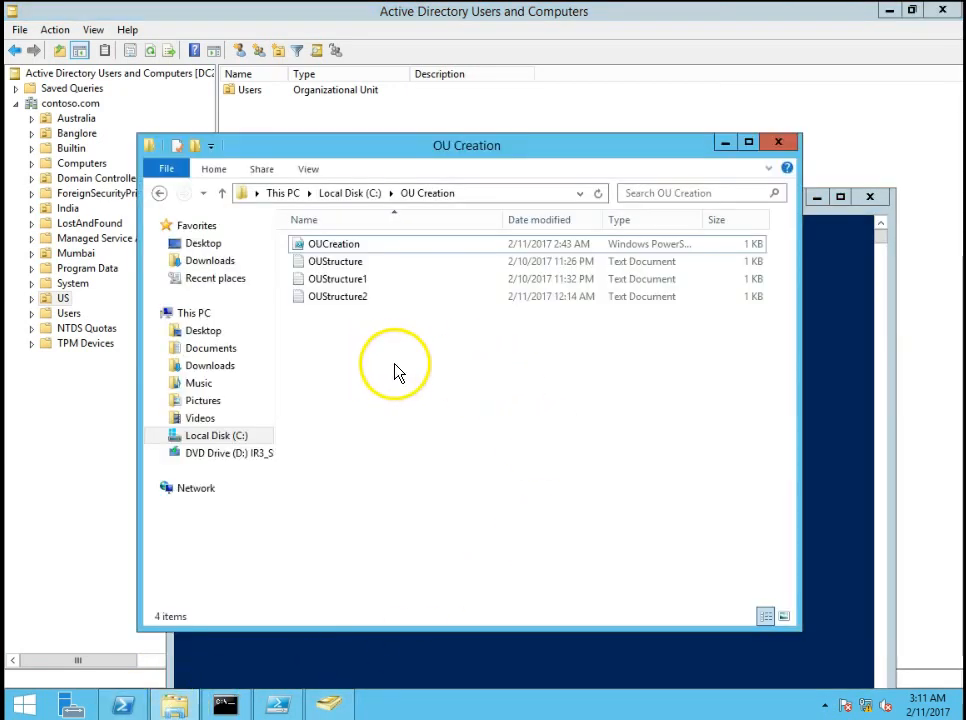
Read OUCreation.ps1 and OUStructure.txt listing TechCorp units in Notepad, then close them
double_click(332, 244)
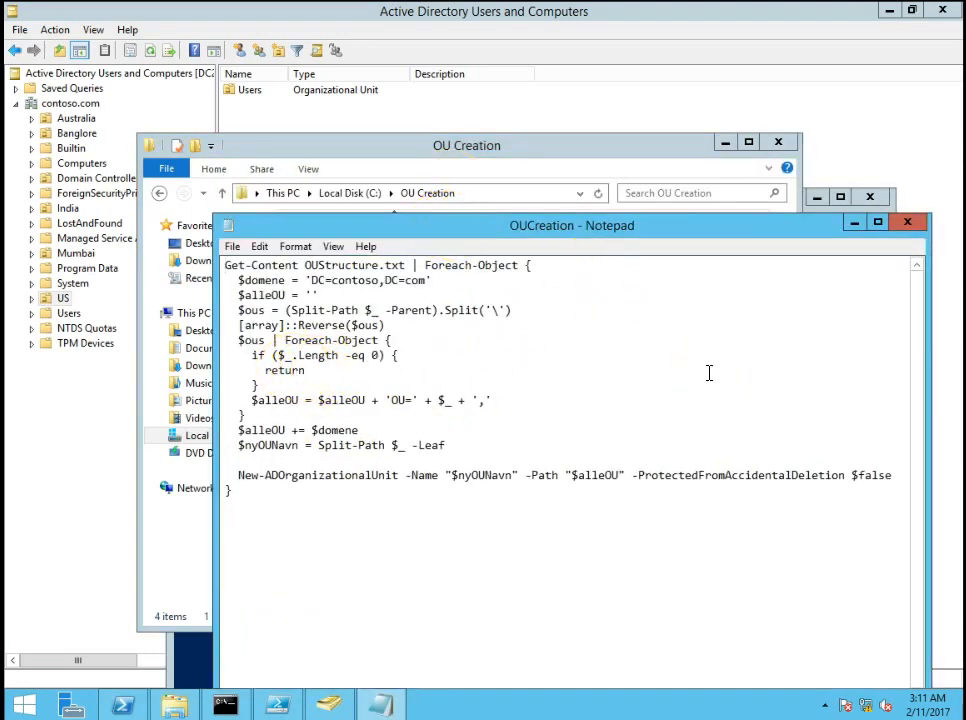
mouse_move(516, 150)
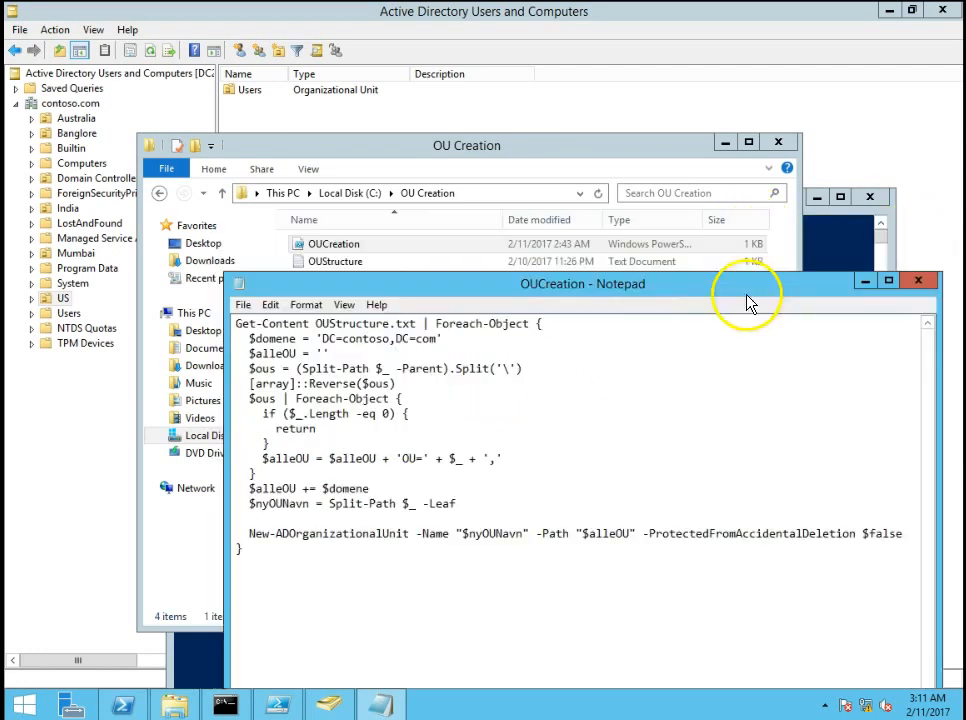
double_click(364, 324)
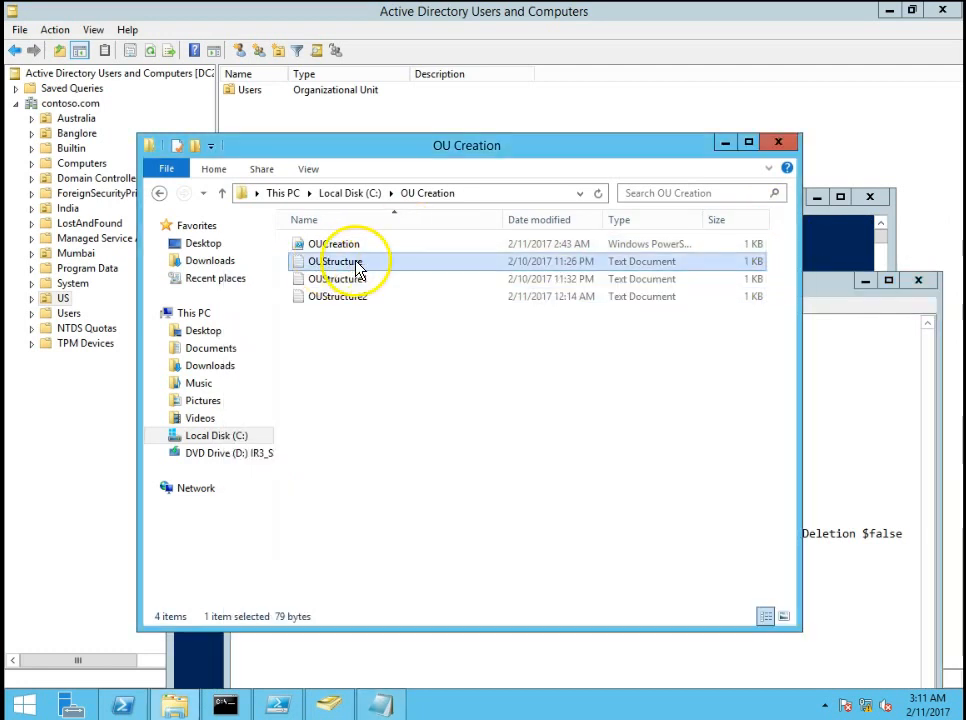
double_click(338, 260)
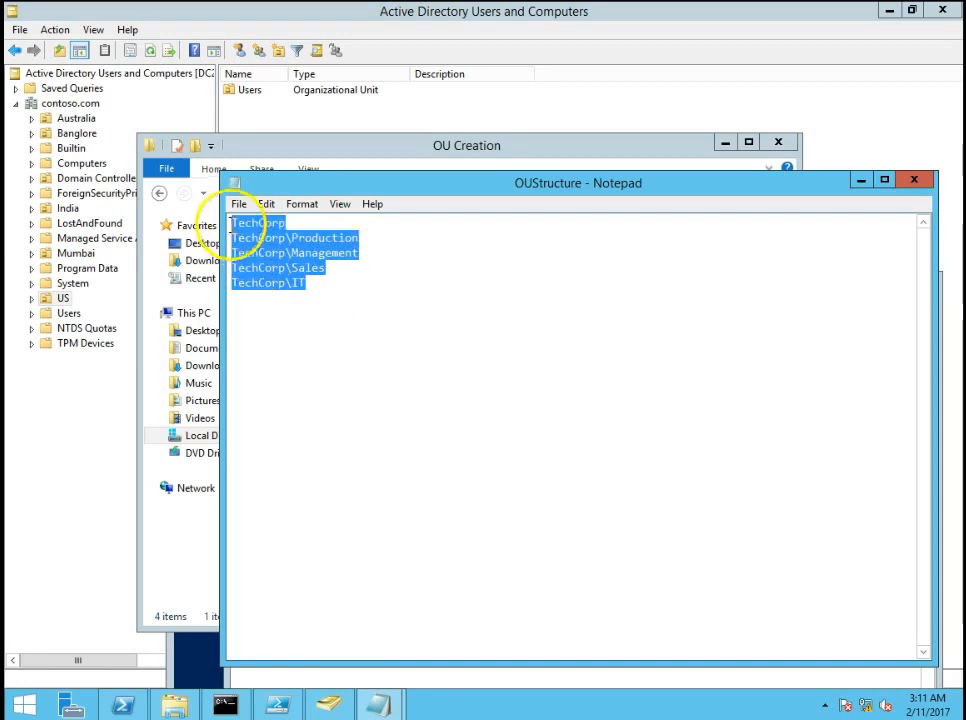
left_click(310, 230)
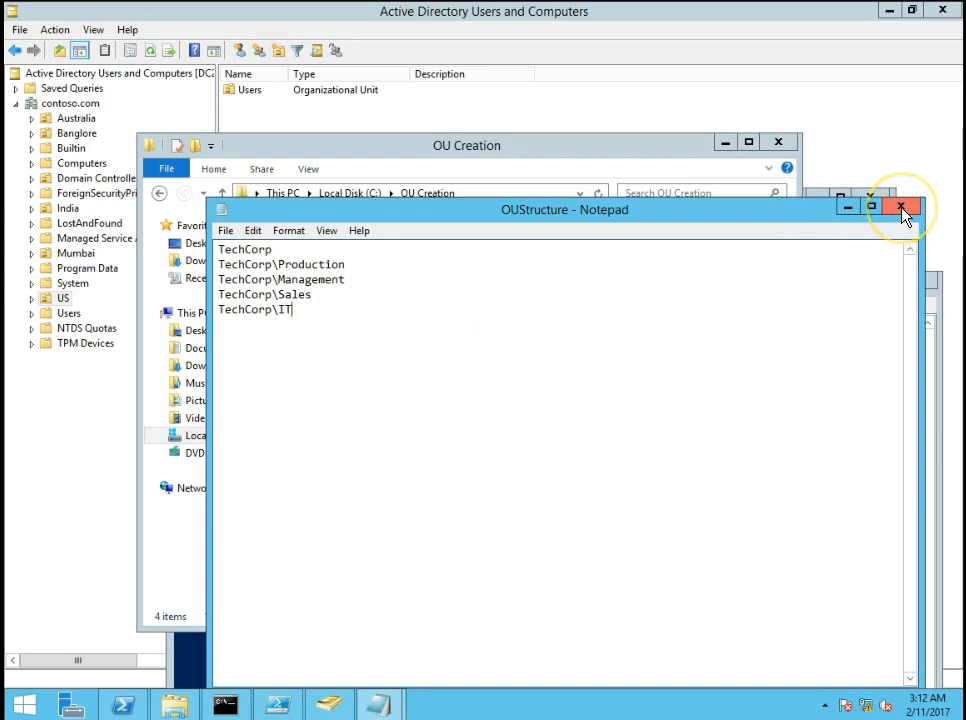
left_click(900, 208)
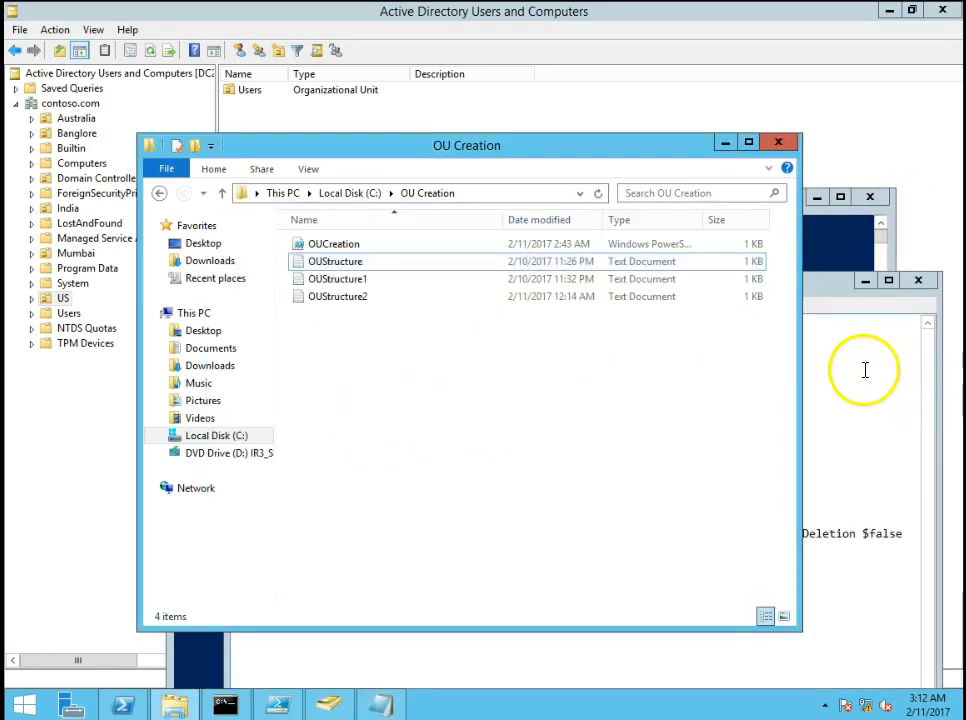
Change into C:\OU Creation and run .\OUCreation.ps1 in PowerShell
double_click(336, 260)
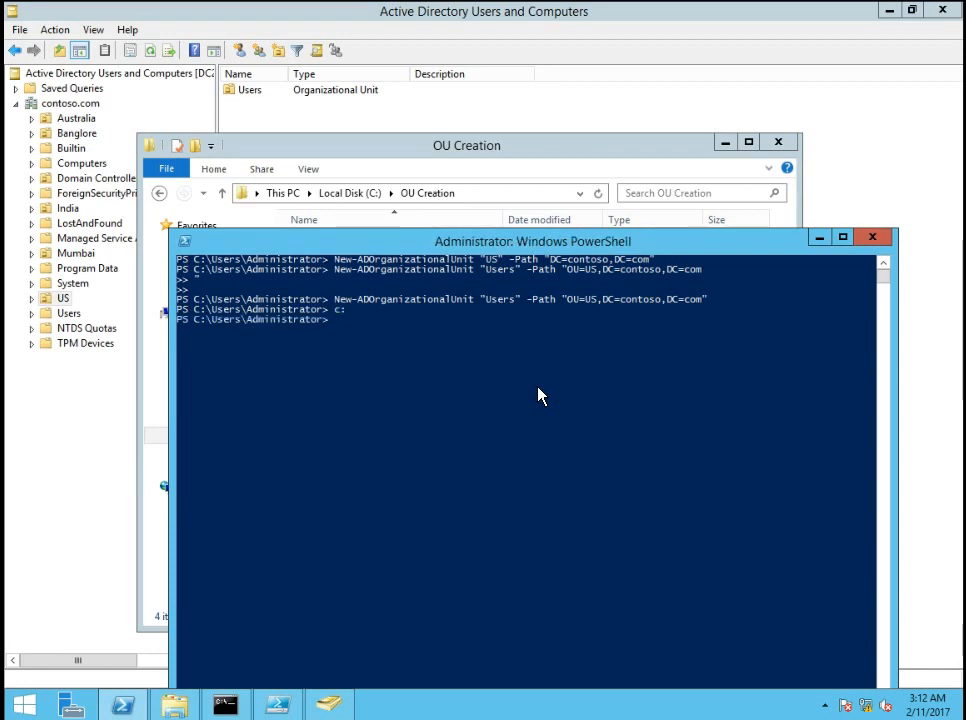
type("c")
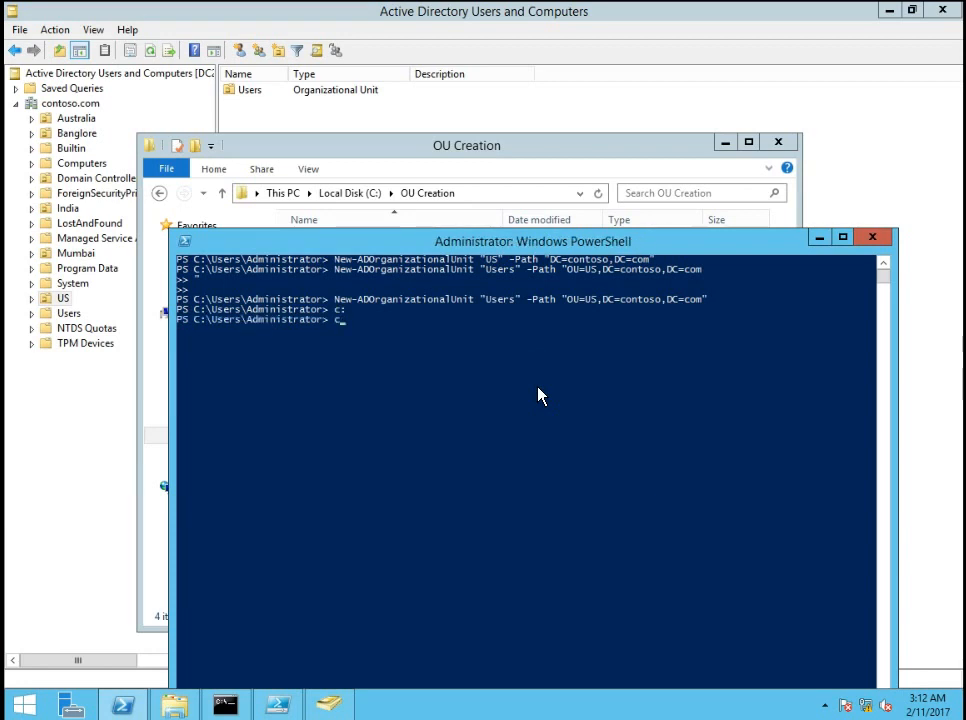
type("cd\\")
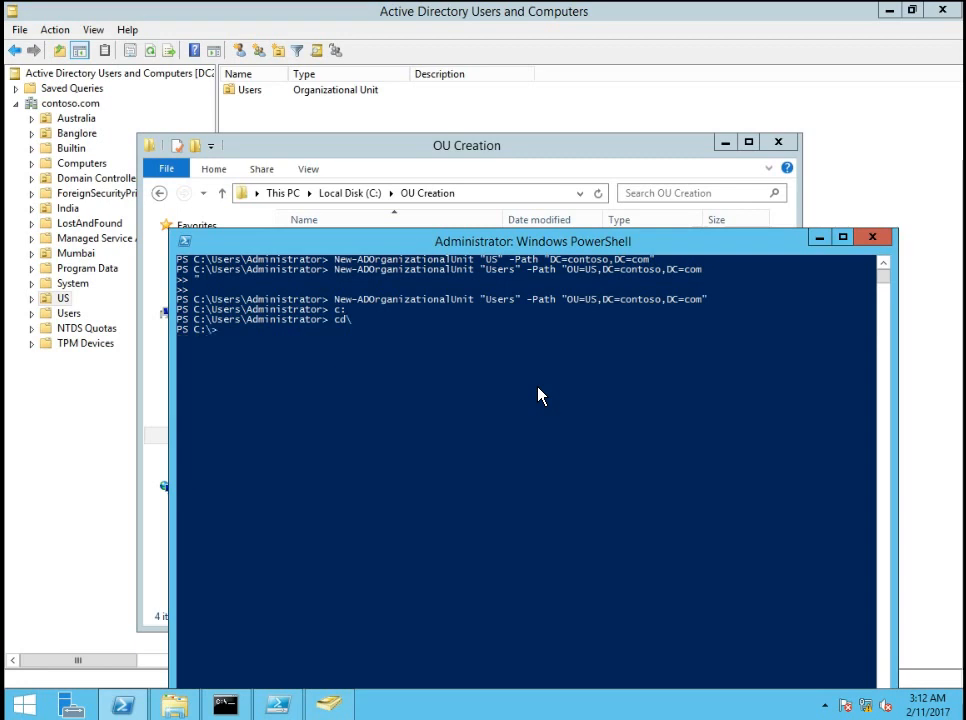
type("cd '.\\OU Creation")
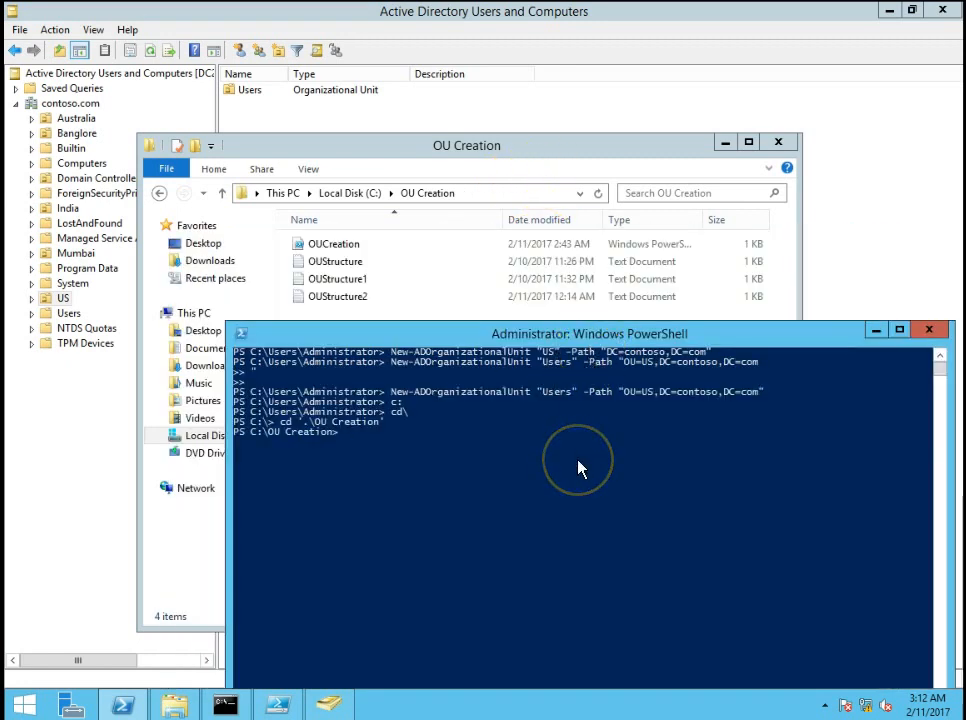
type(".\\OUCreation.ps1")
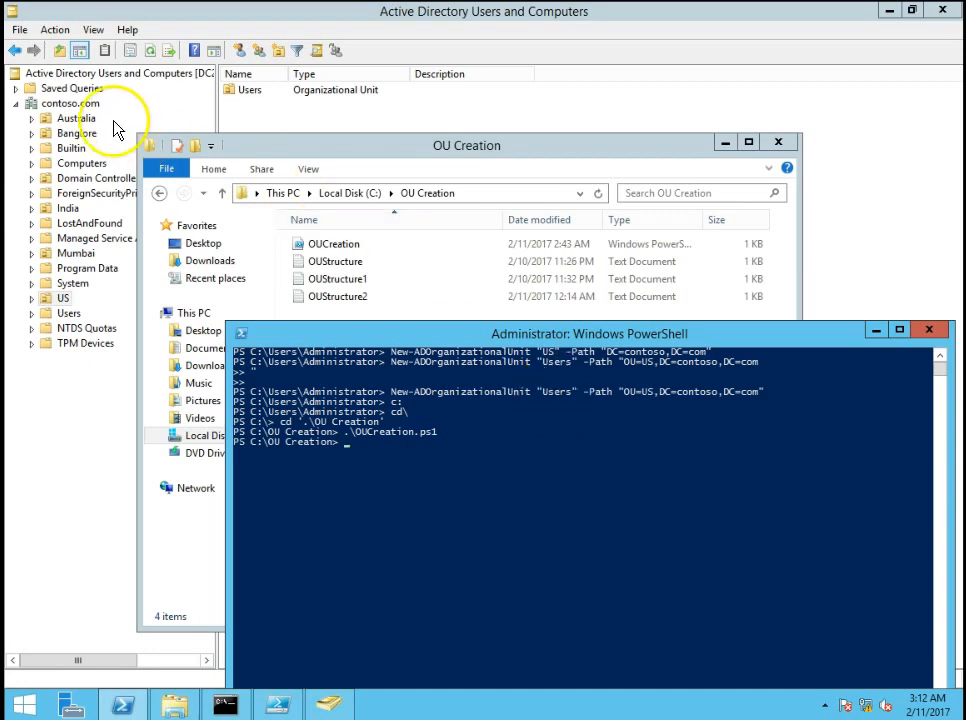
Expand TechCorp under contoso.com and look inside its Sales unit
left_click(148, 50)
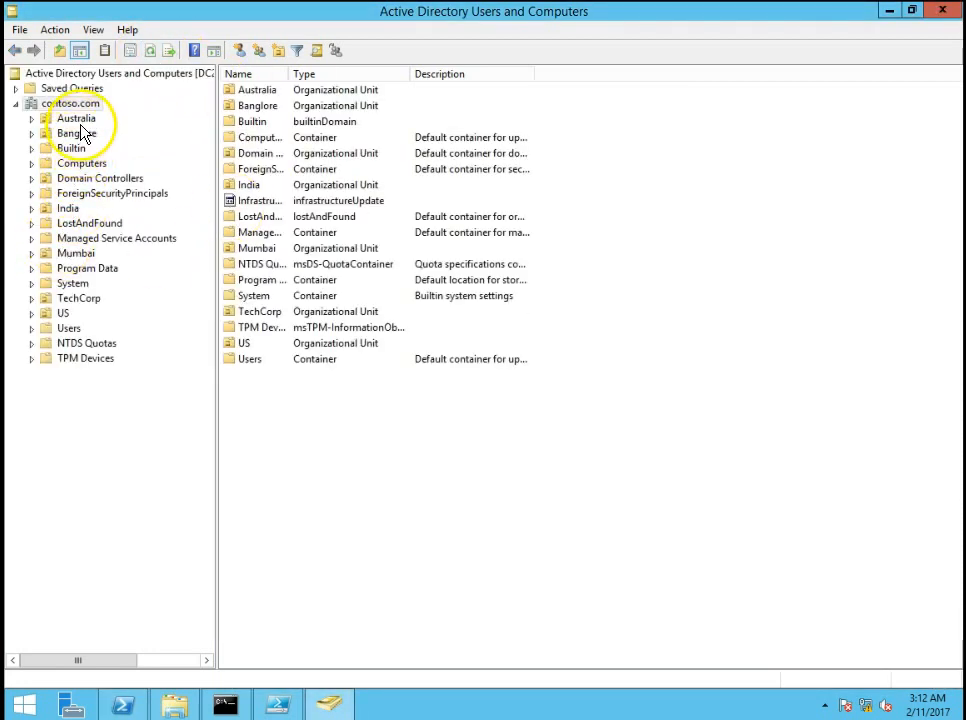
left_click(80, 298)
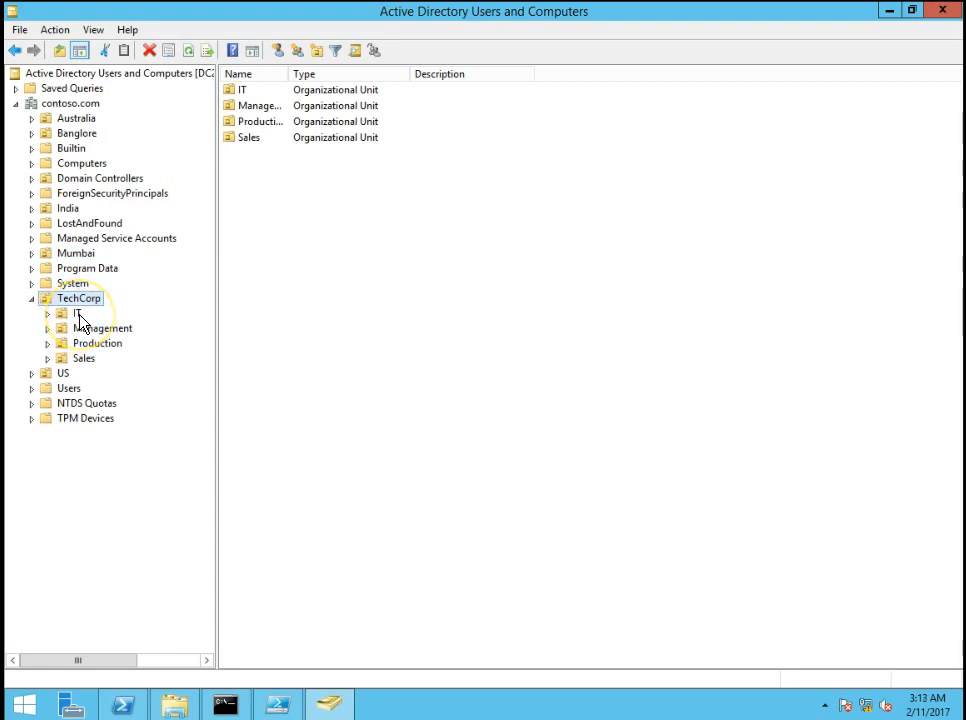
left_click(76, 312)
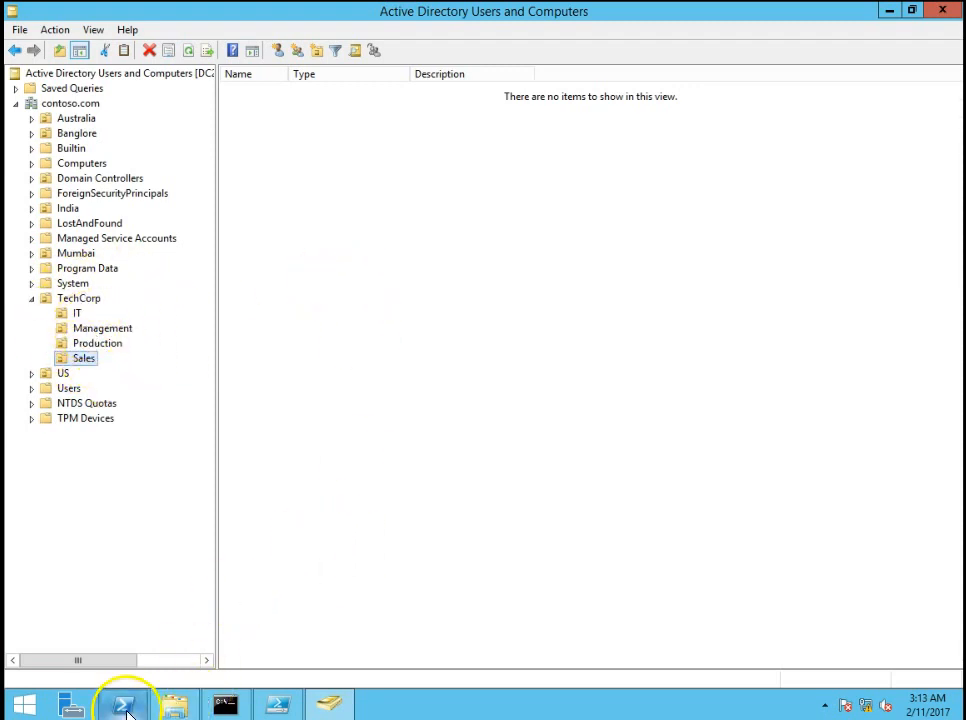
left_click(122, 704)
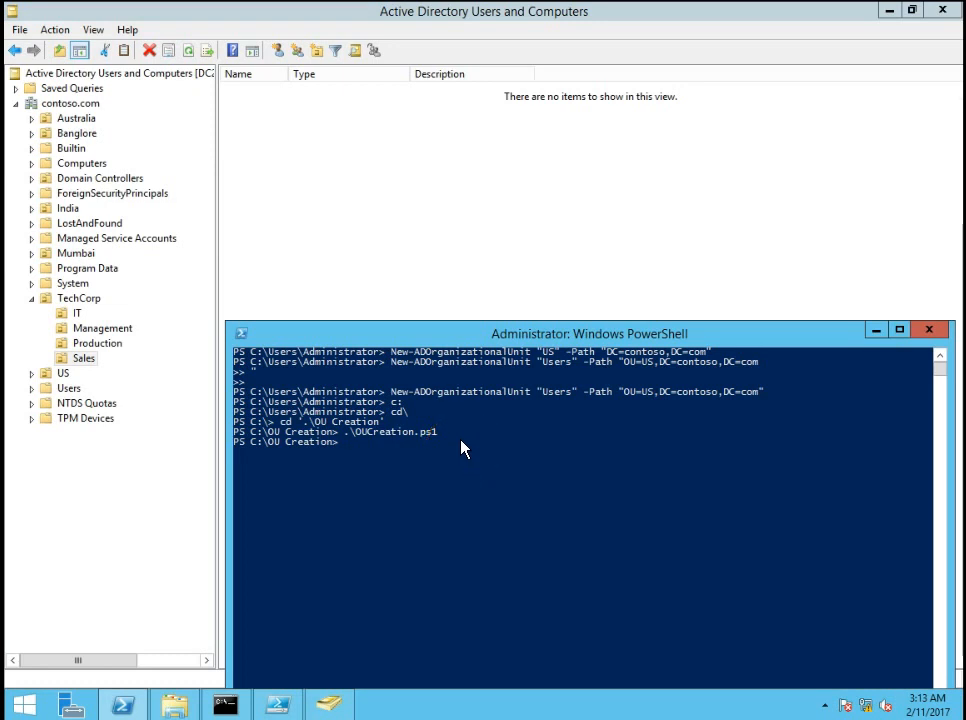
mouse_move(464, 448)
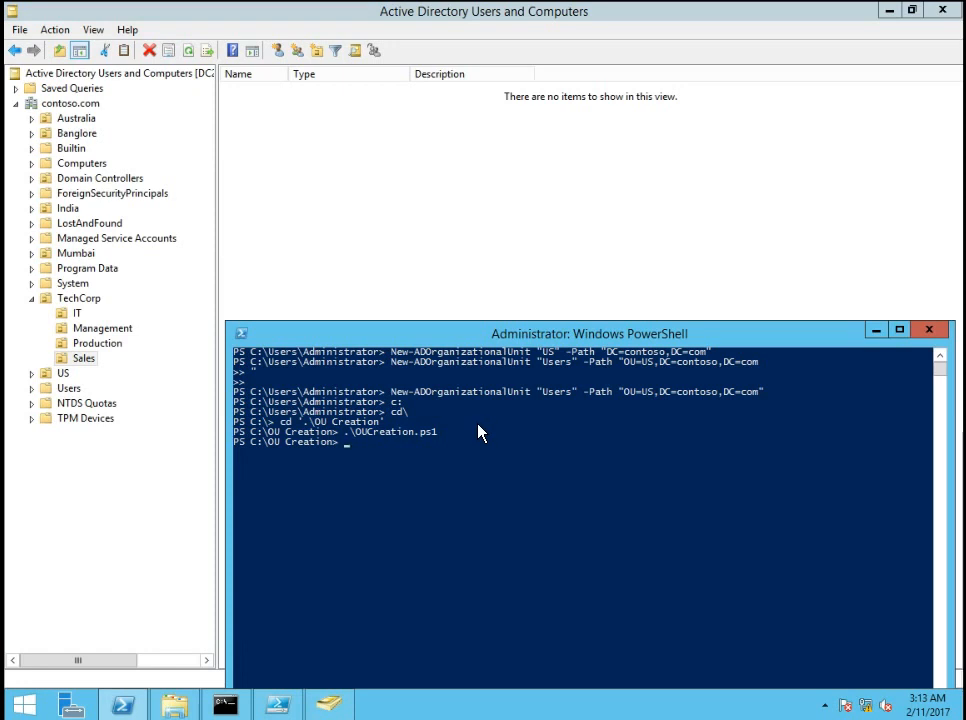
mouse_move(500, 424)
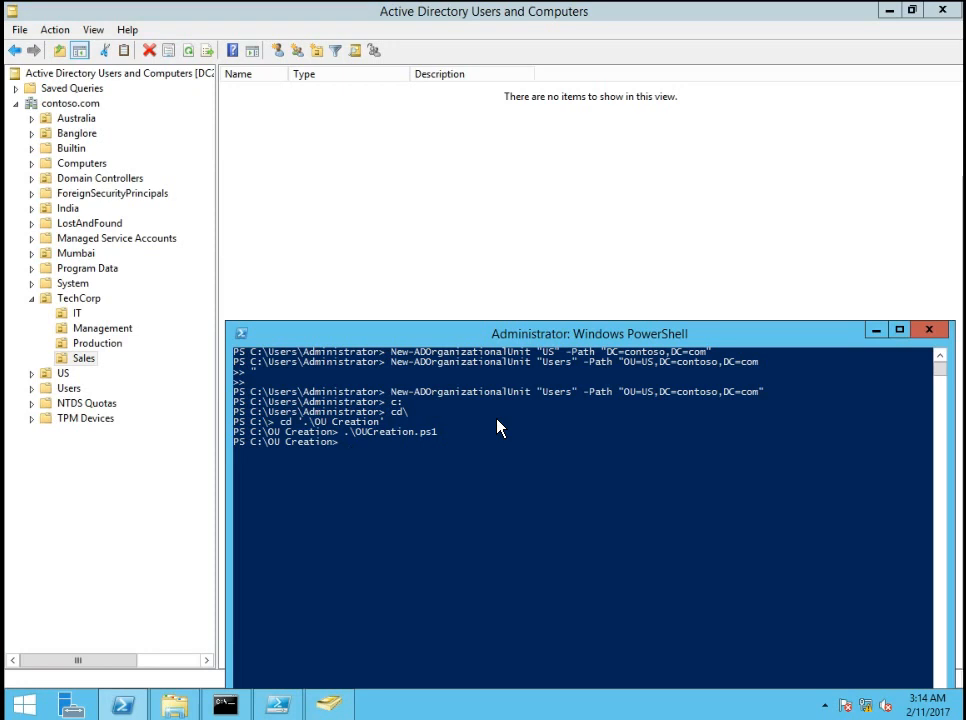
mouse_move(492, 428)
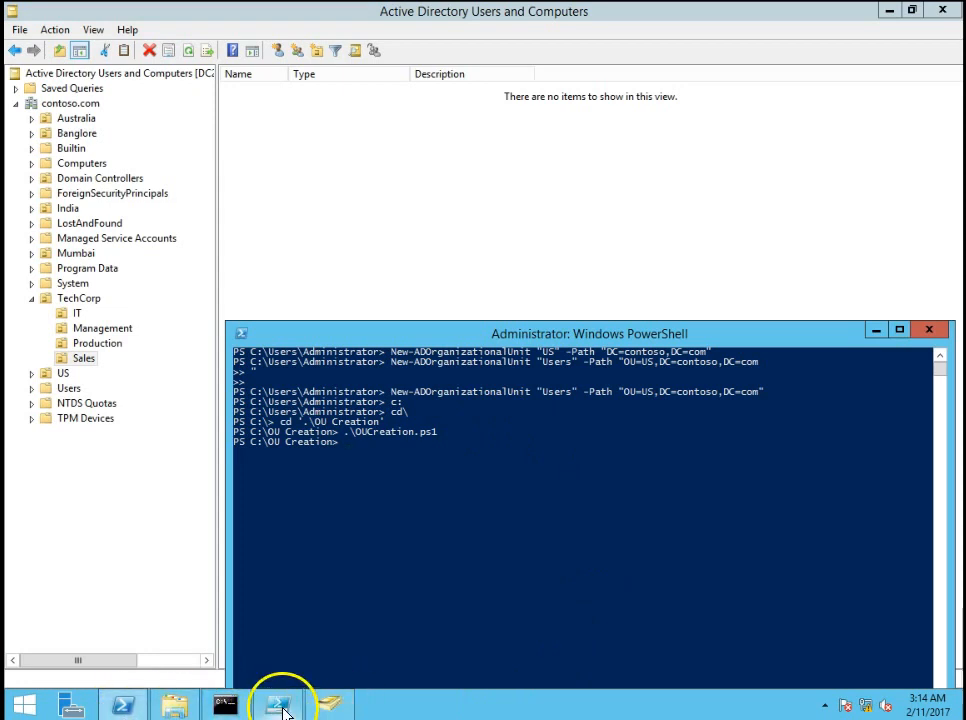
left_click(280, 704)
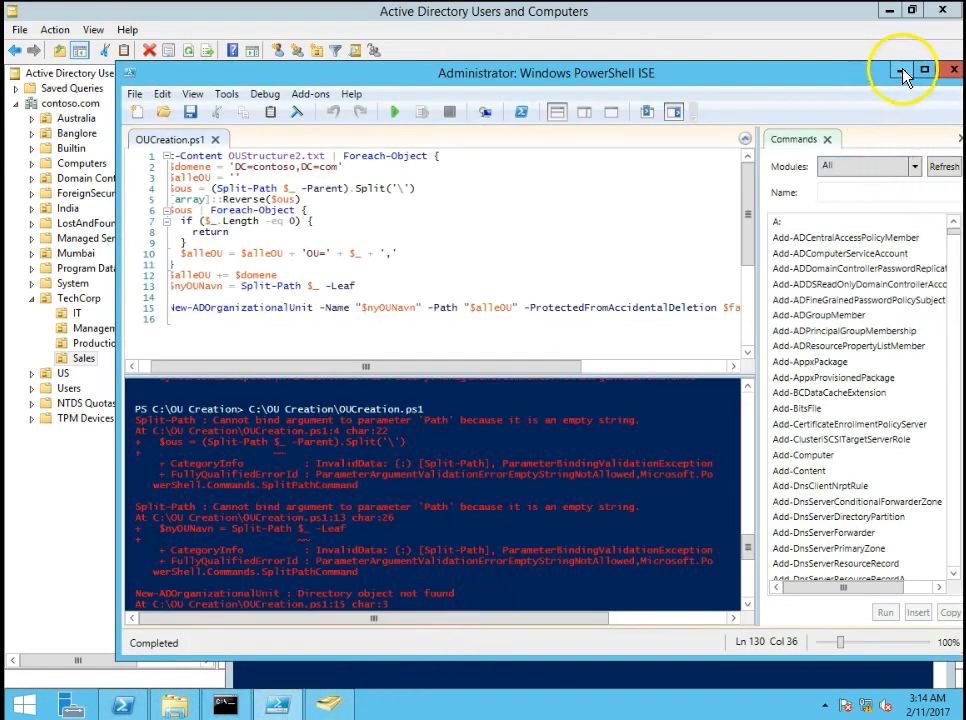
left_click(896, 68)
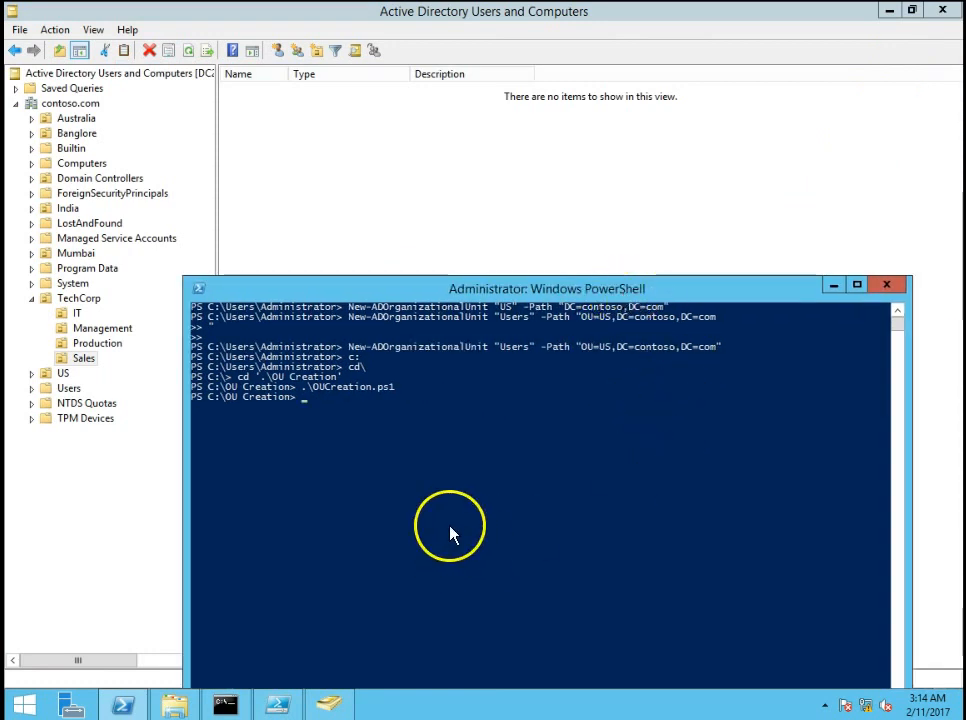
mouse_move(424, 544)
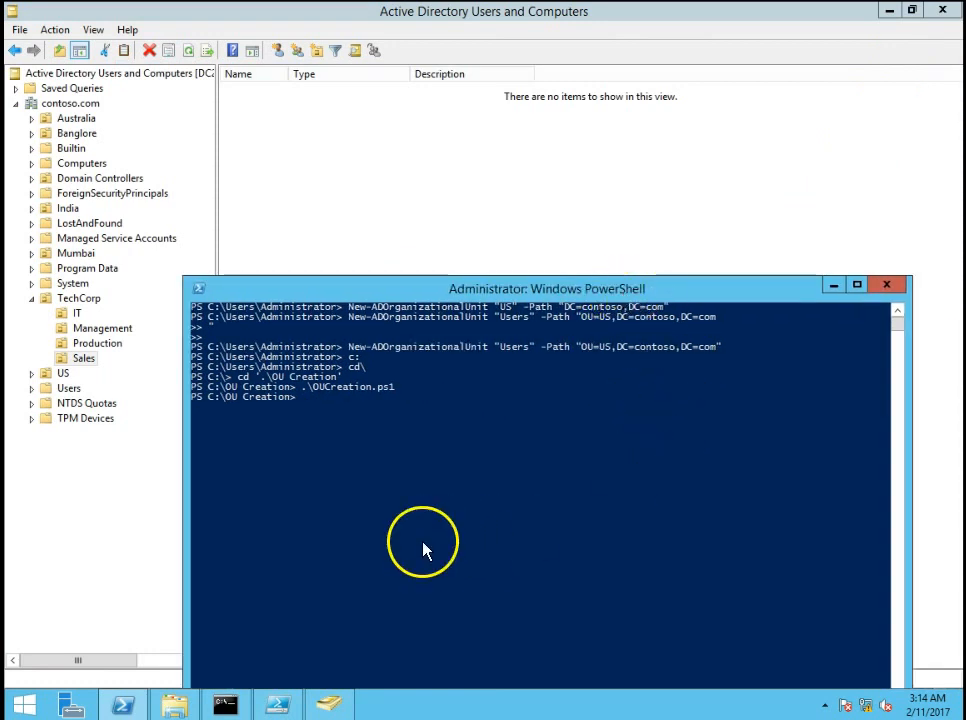
mouse_move(644, 364)
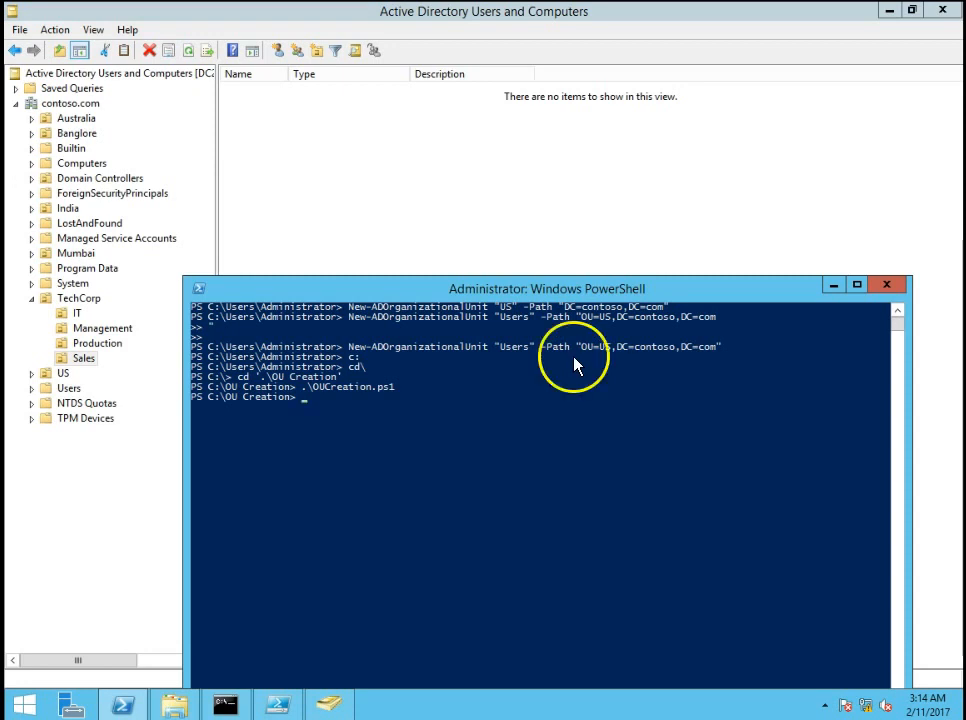
mouse_move(550, 330)
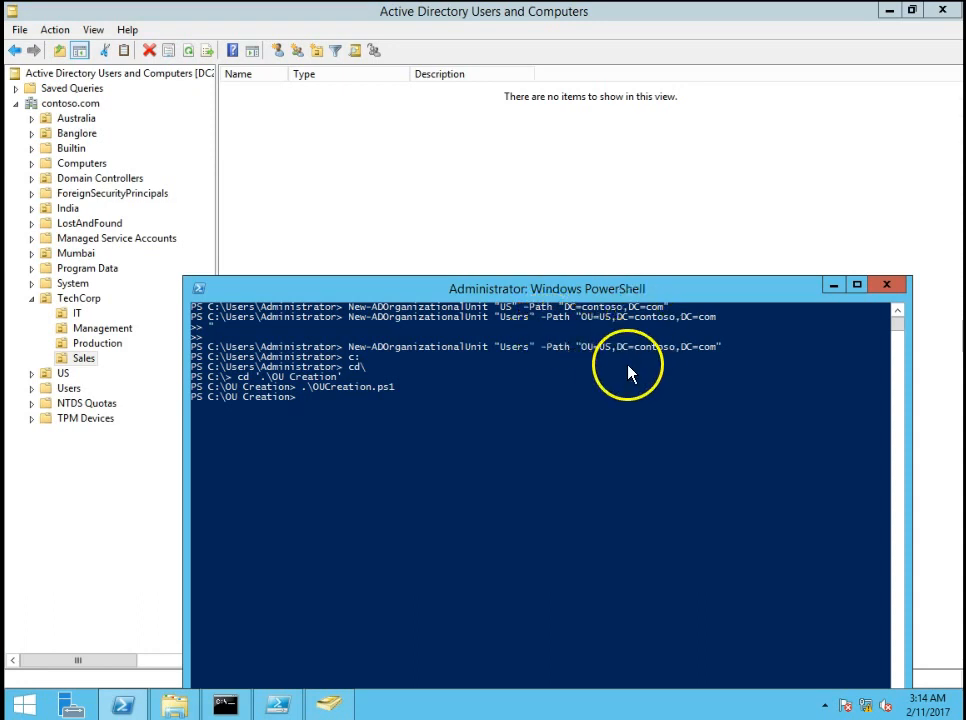
mouse_move(628, 360)
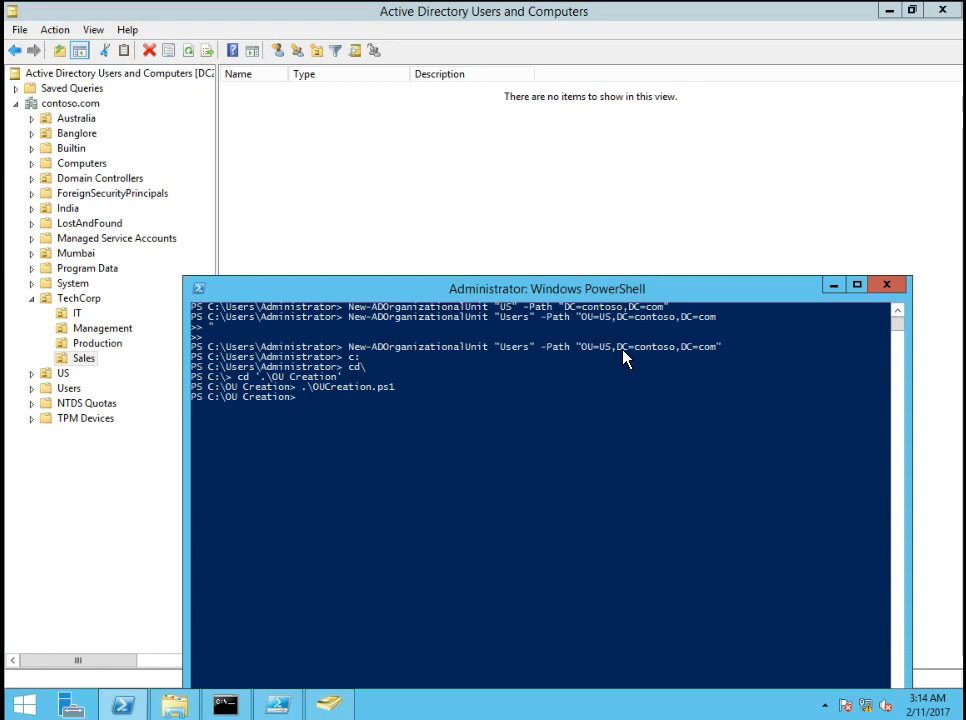
mouse_move(538, 384)
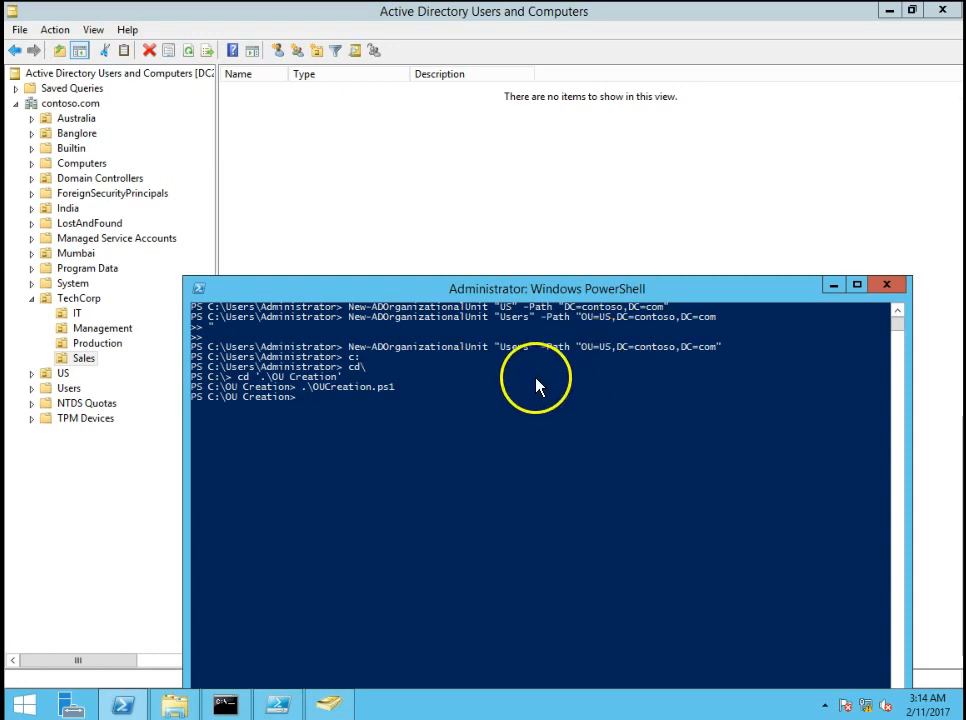